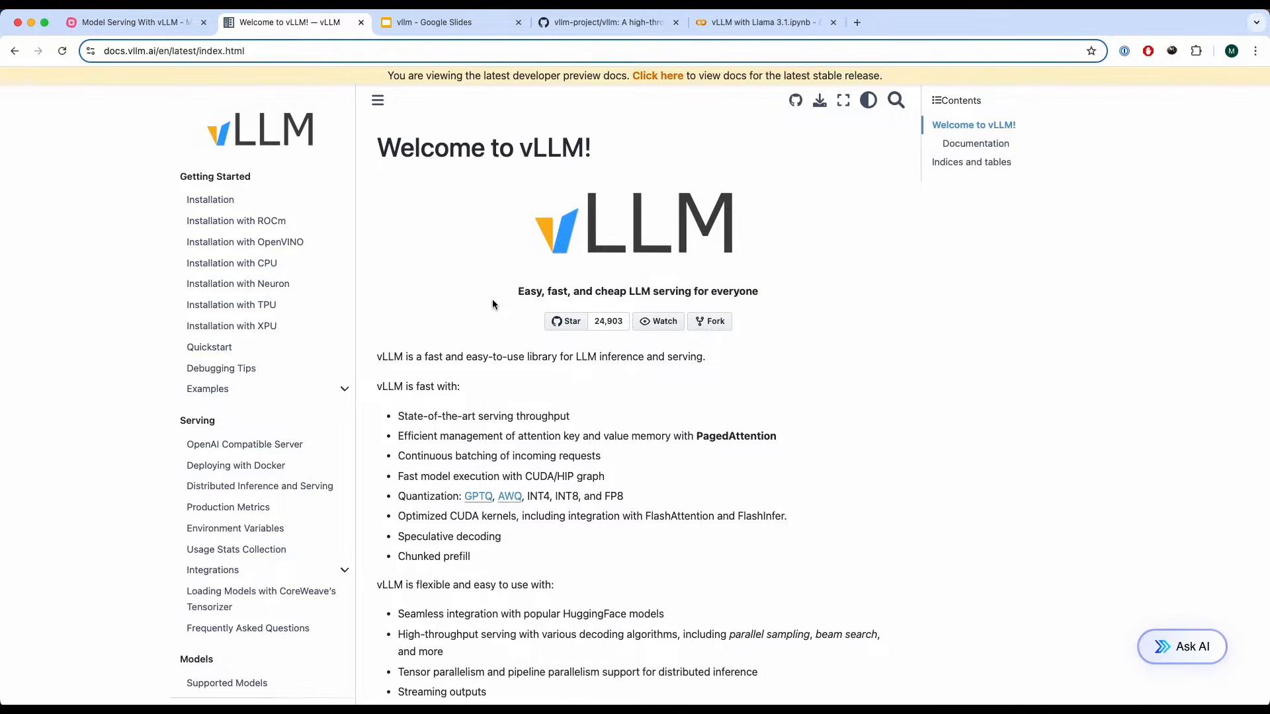
- Switch to the MindMeister tab showing the Model Serving With vLLM mind map
click(136, 22)
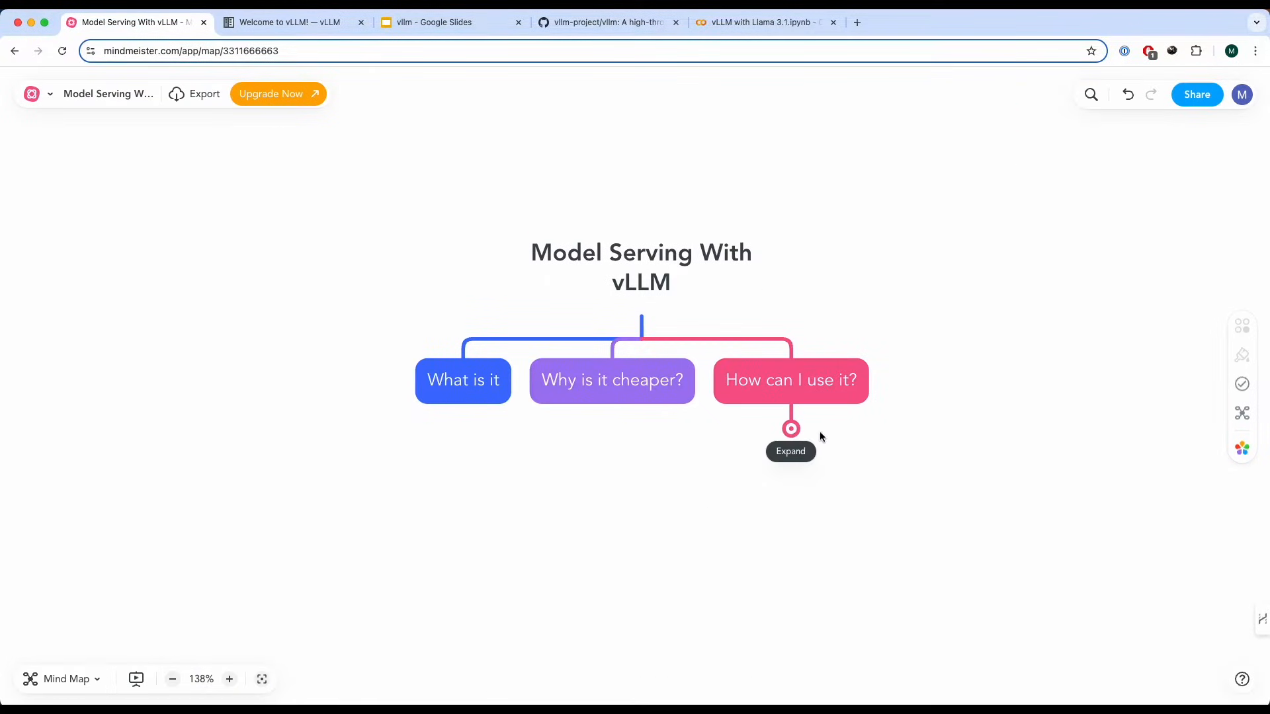
mouse_move(901, 441)
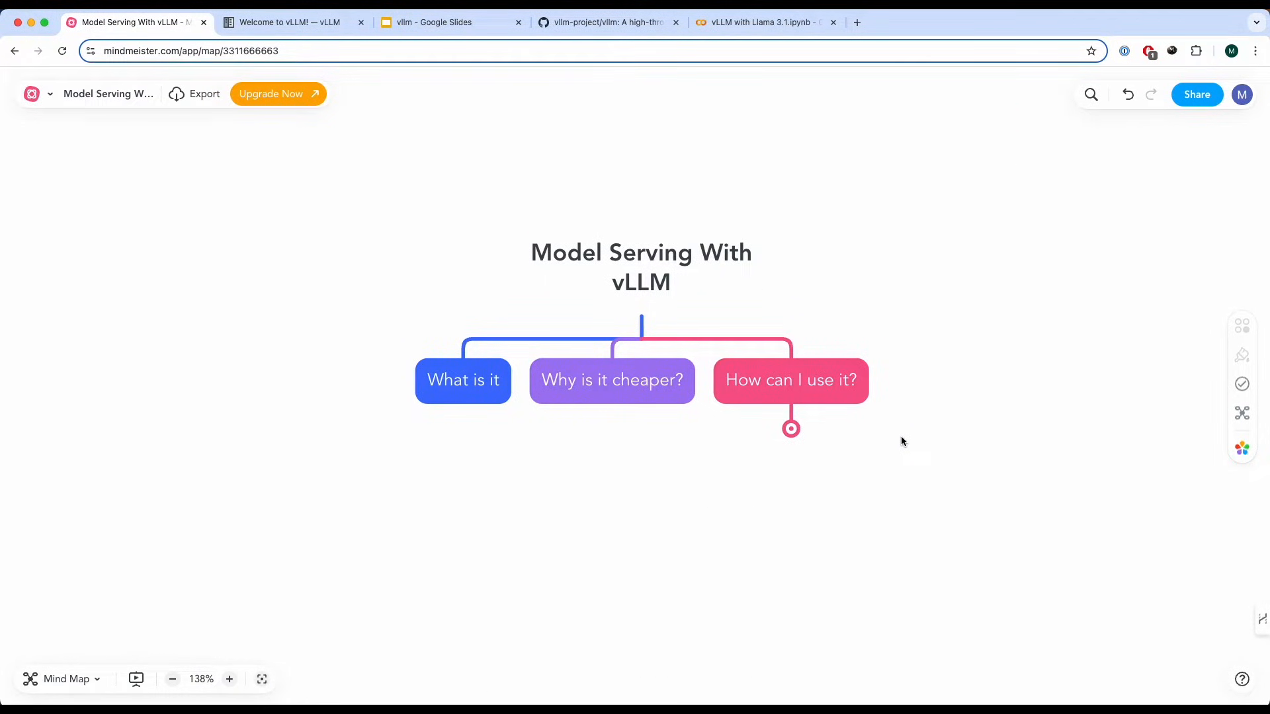
mouse_move(537, 411)
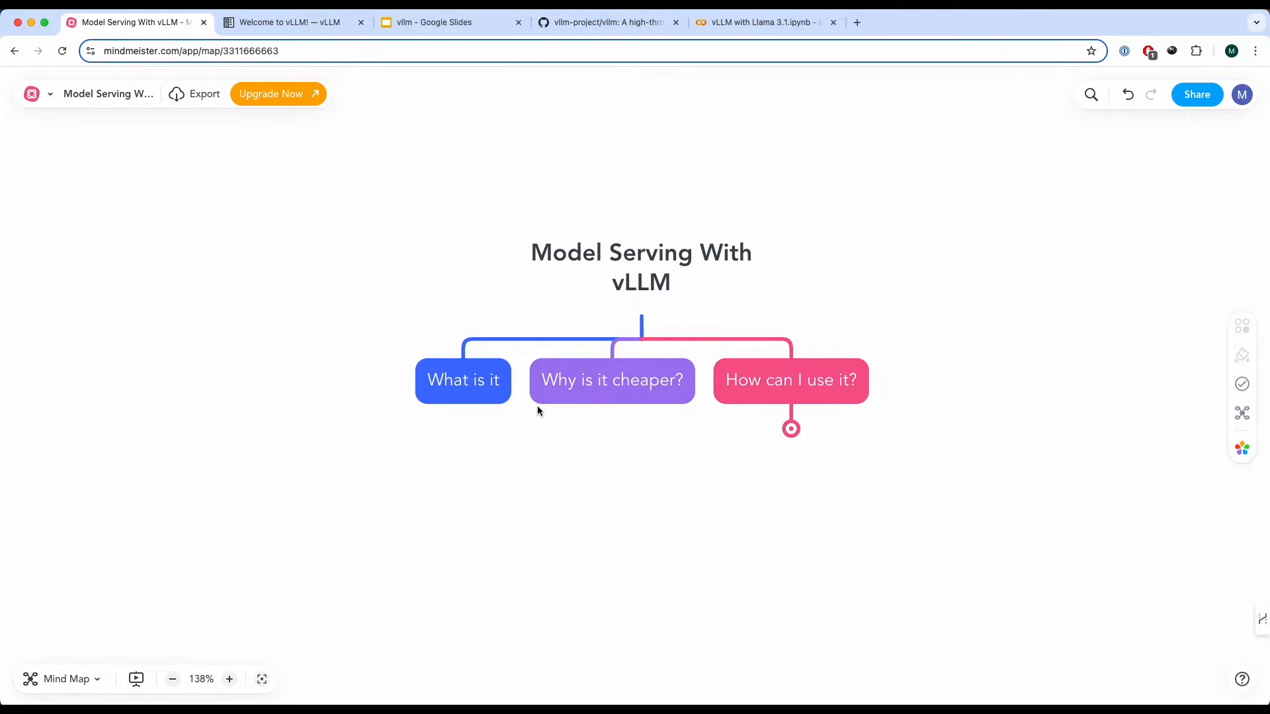
mouse_move(693, 477)
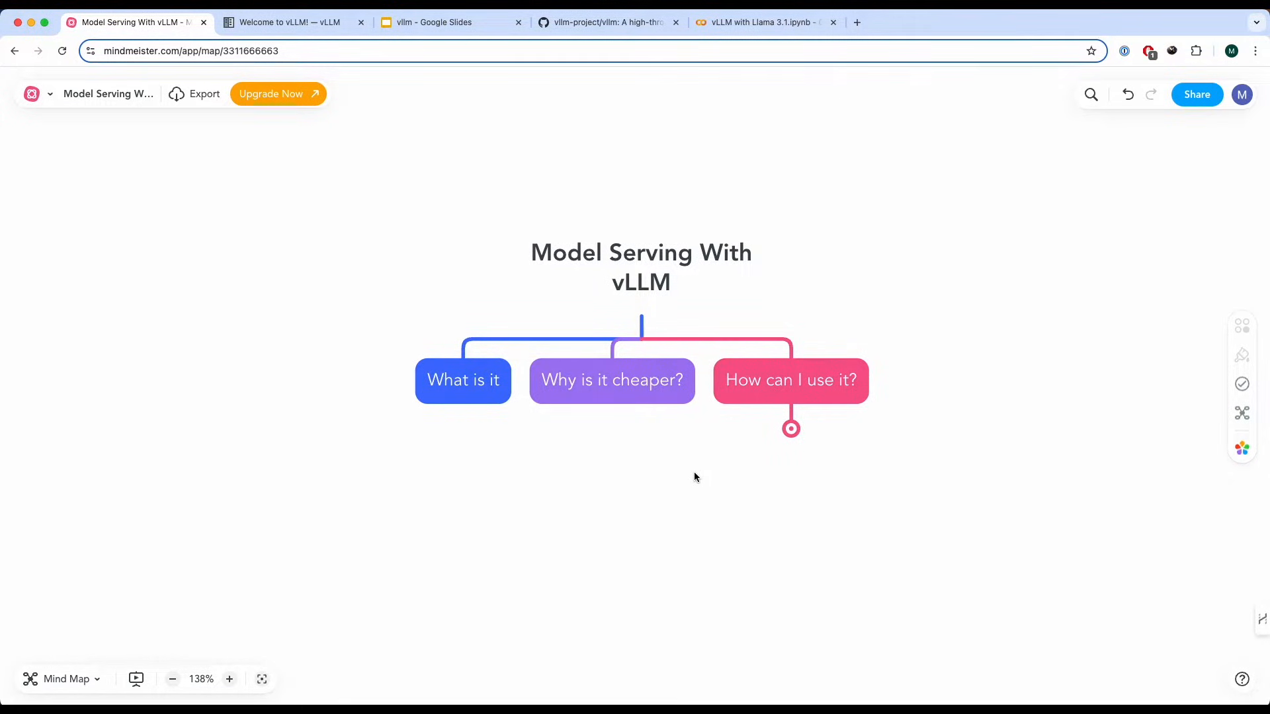
mouse_move(807, 445)
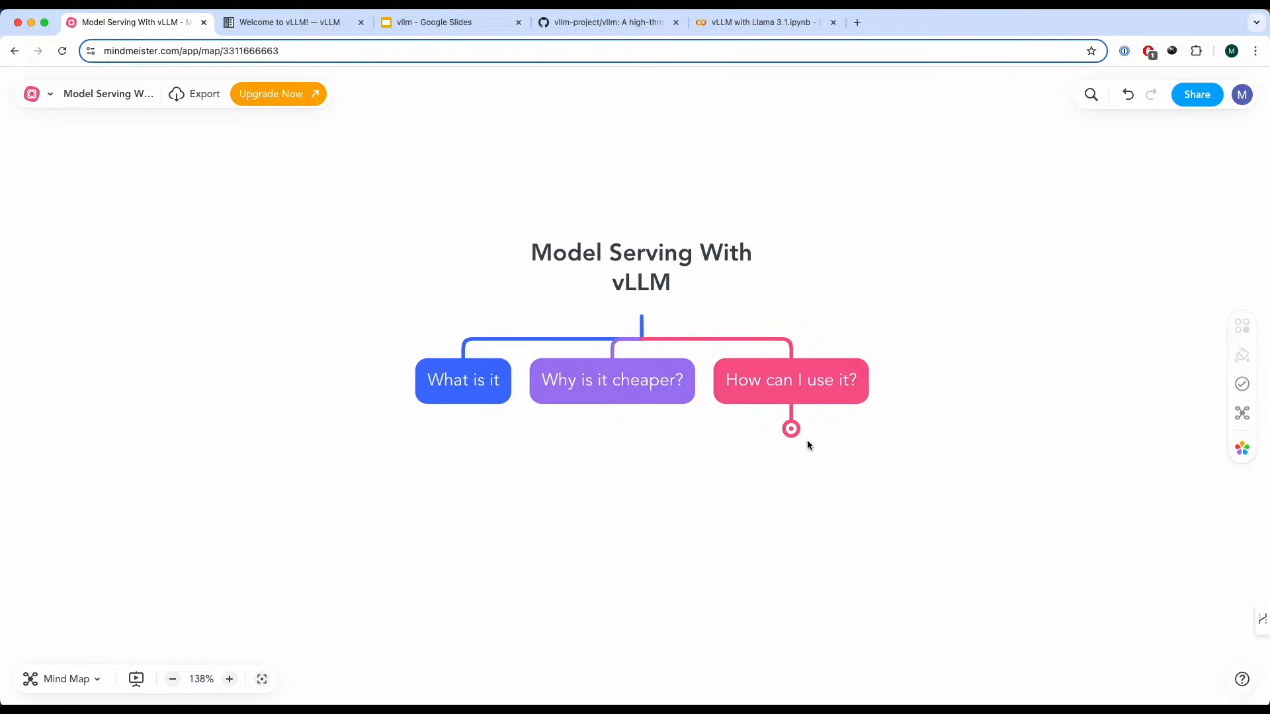
- Expand 'How can I use it?' to reveal Llama 3.1, Serve & Deploy and Google Colab
click(790, 429)
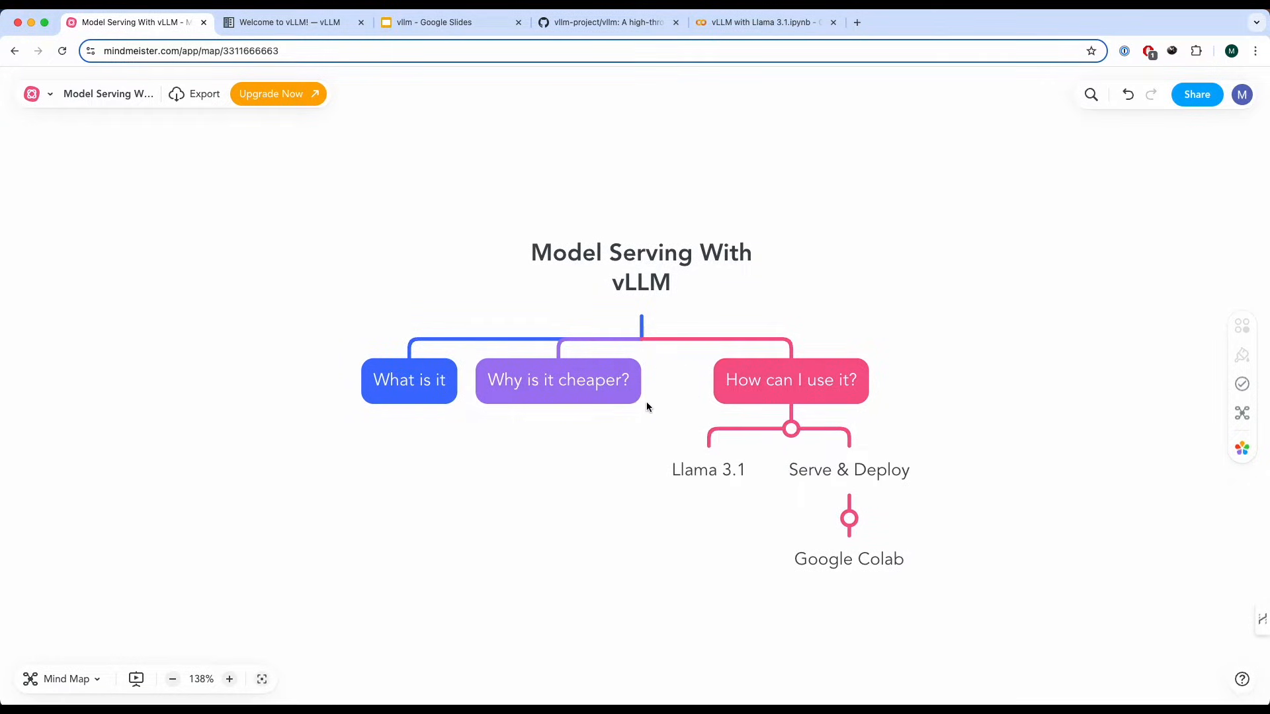
mouse_move(722, 527)
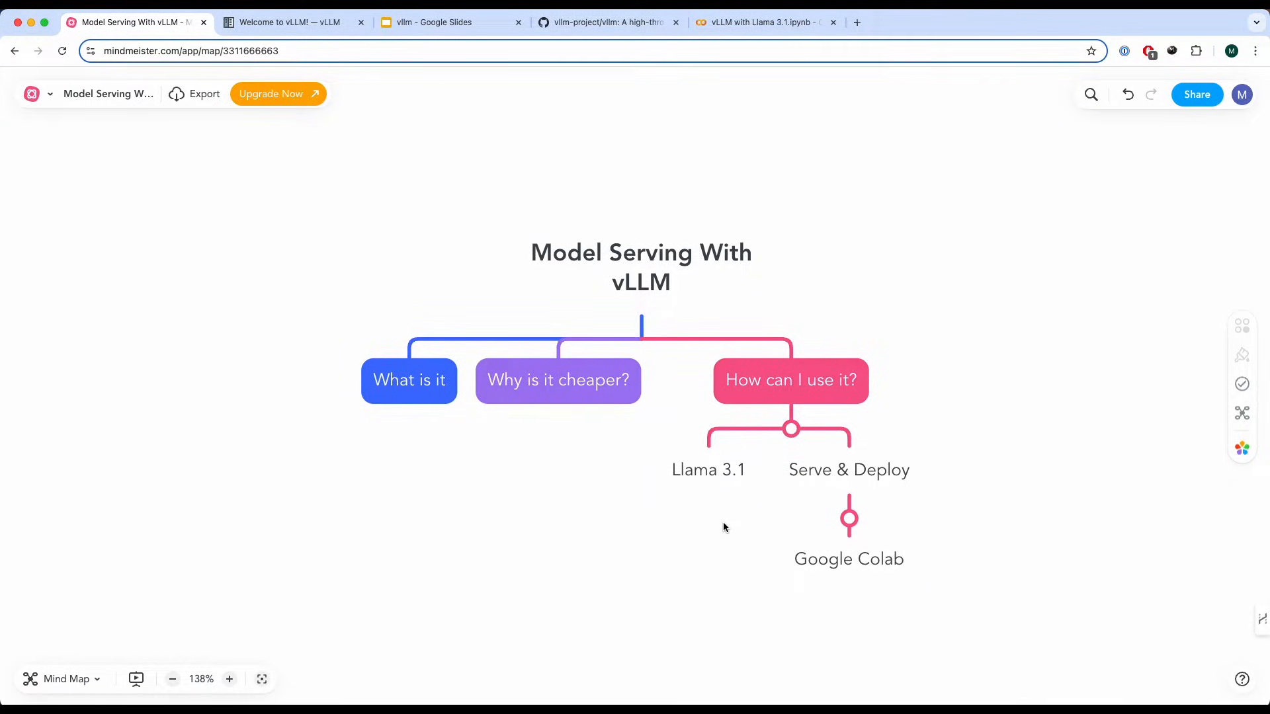
mouse_move(820, 559)
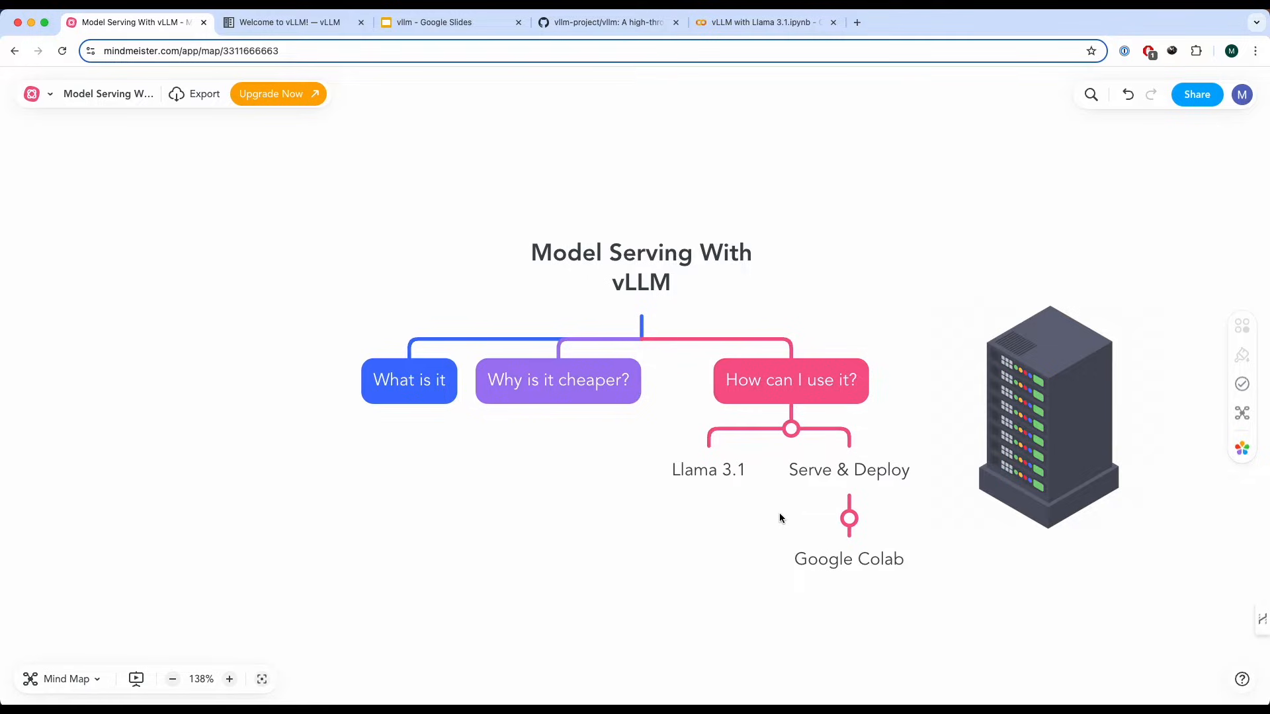
mouse_move(411, 208)
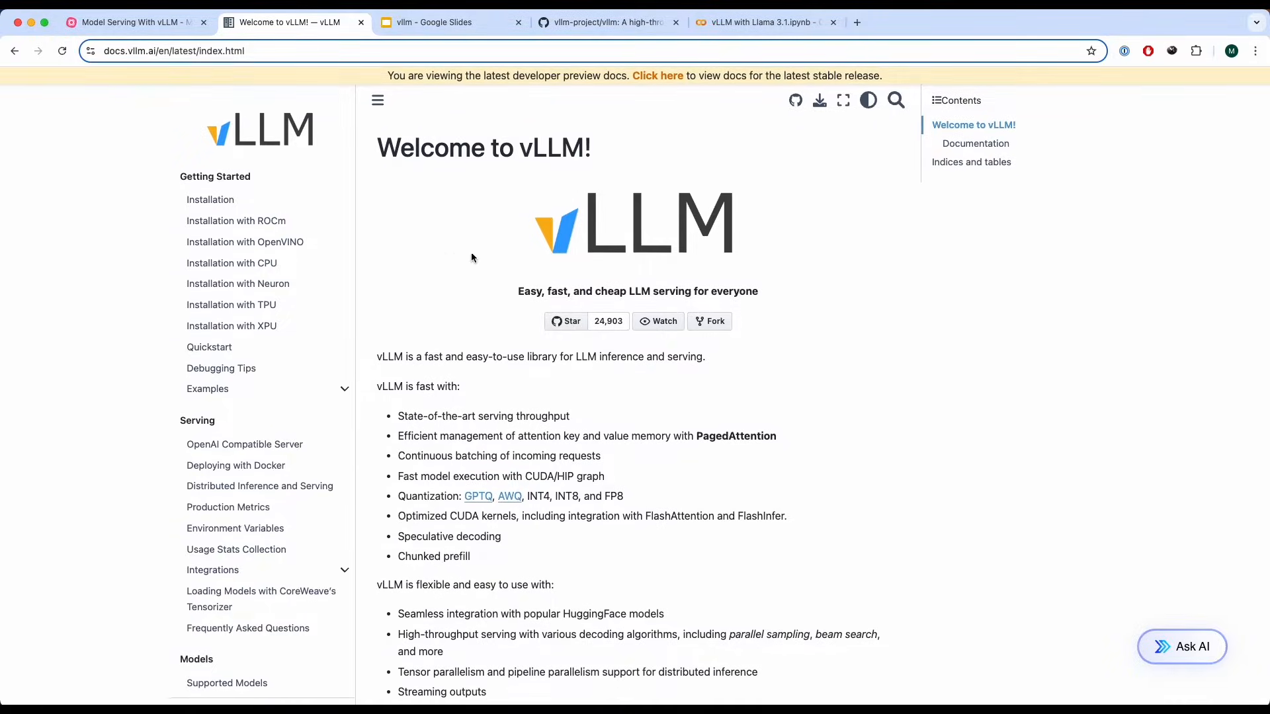
mouse_move(329, 306)
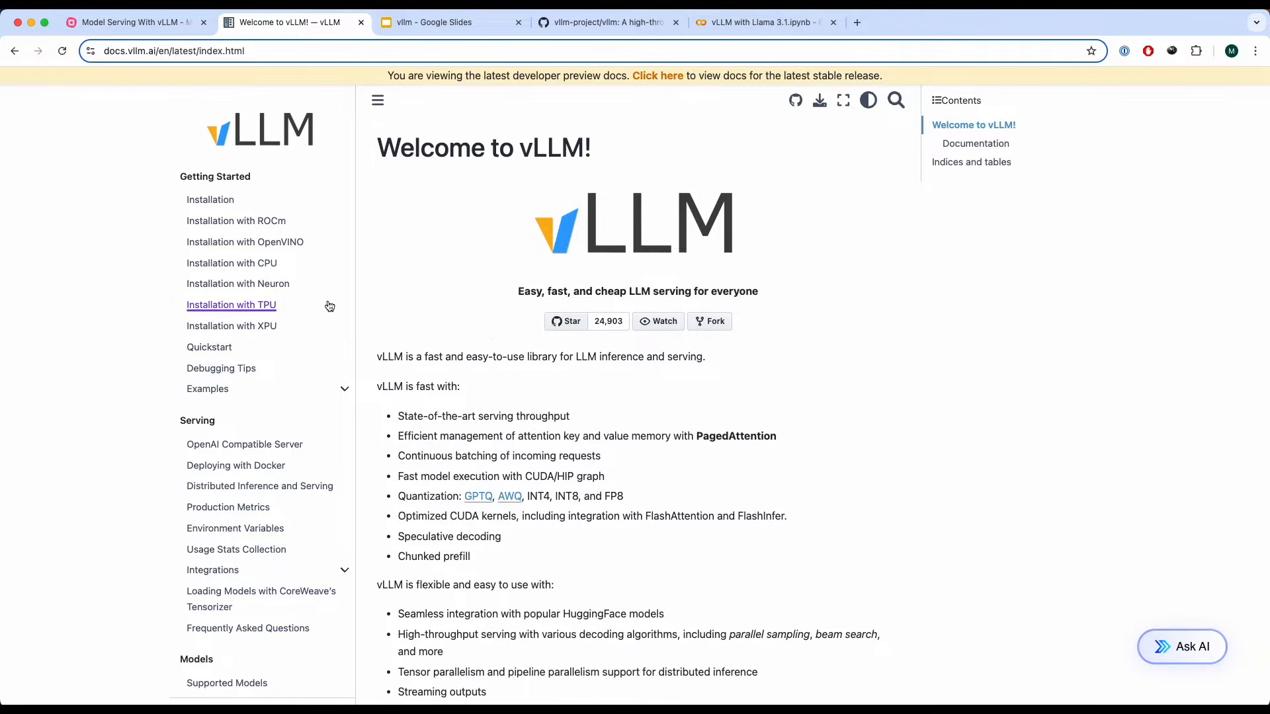
mouse_move(245, 242)
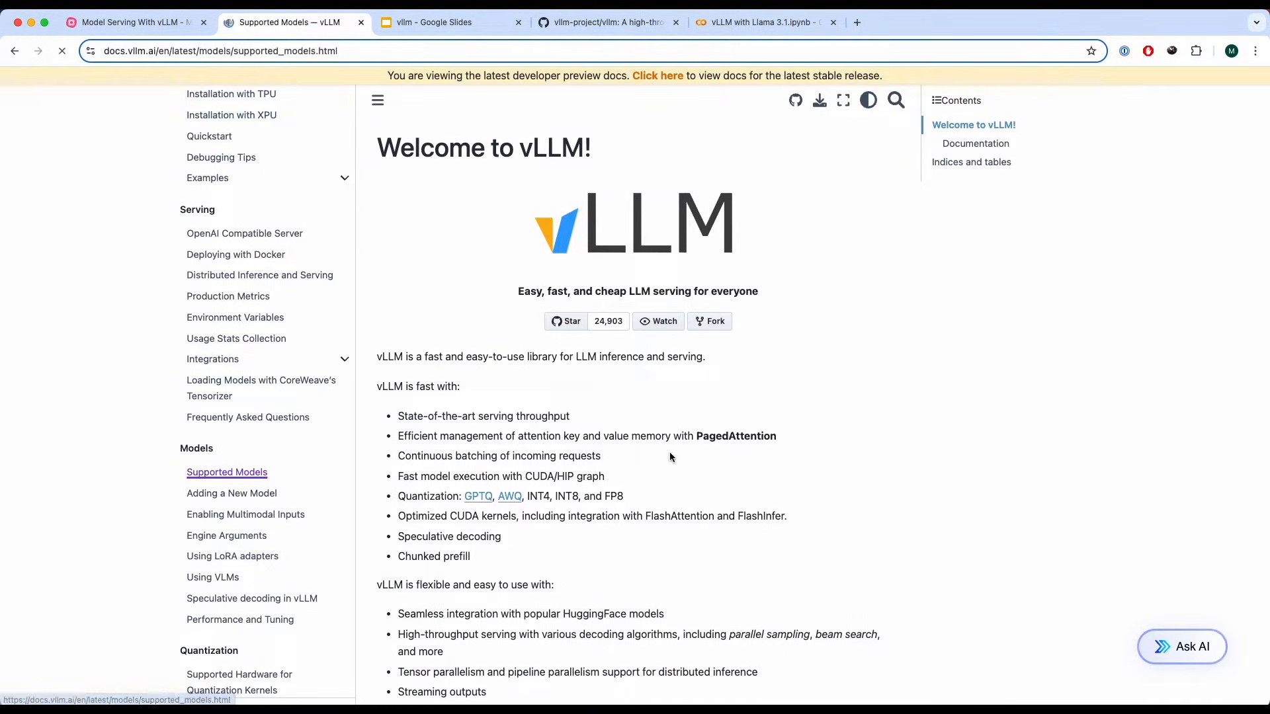
- Browse the vLLM Supported Models tables and Vision Language Models, then return to the decoder-only table
click(226, 472)
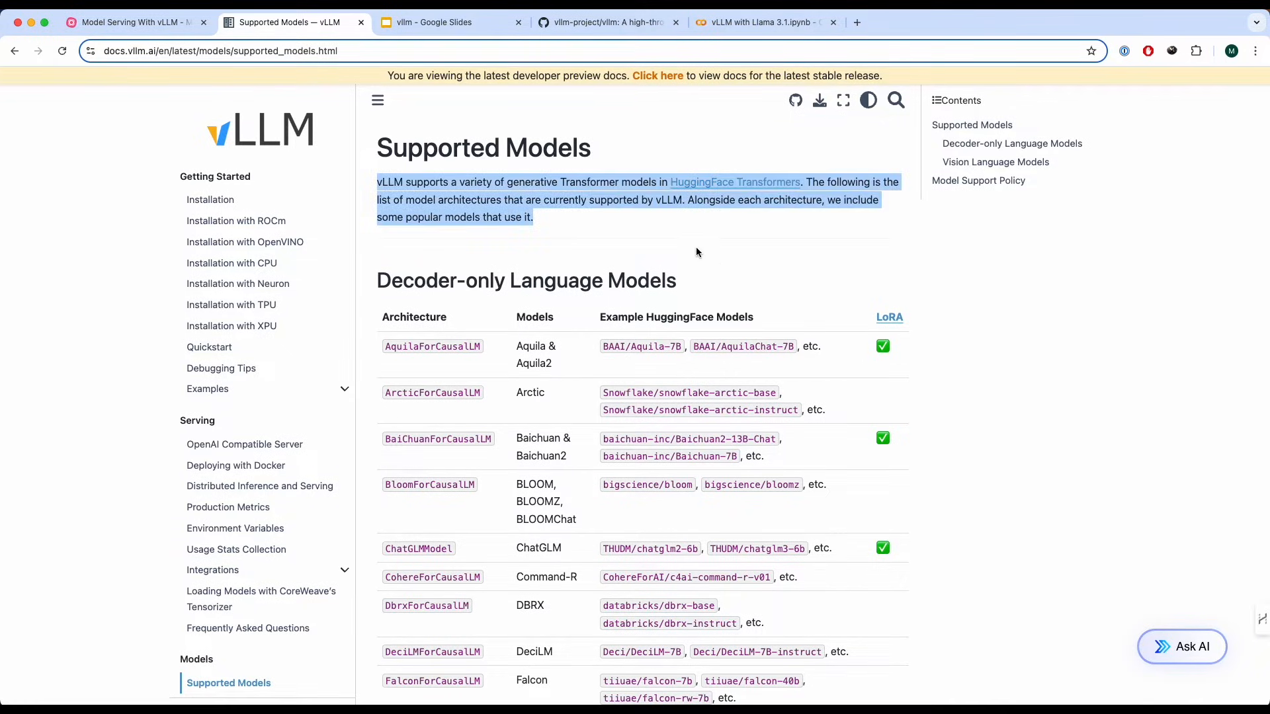
scroll(down, 3)
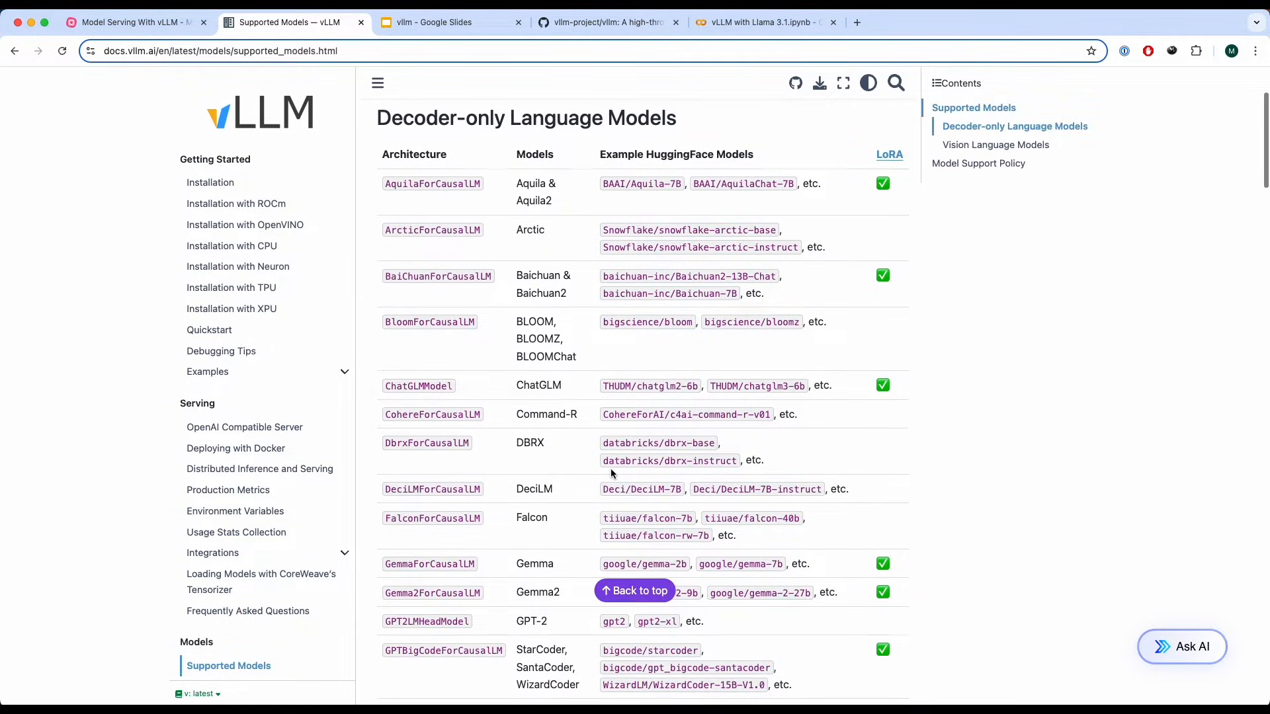
scroll(down, 3)
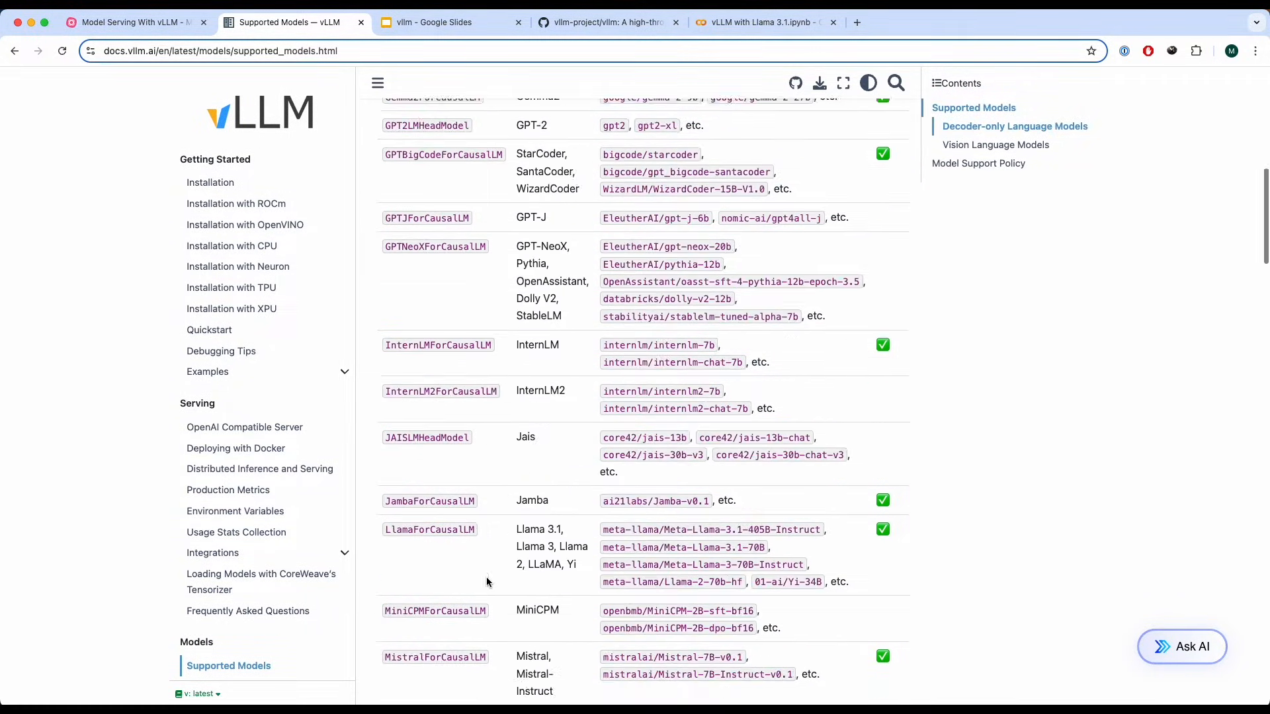
scroll(up, 3)
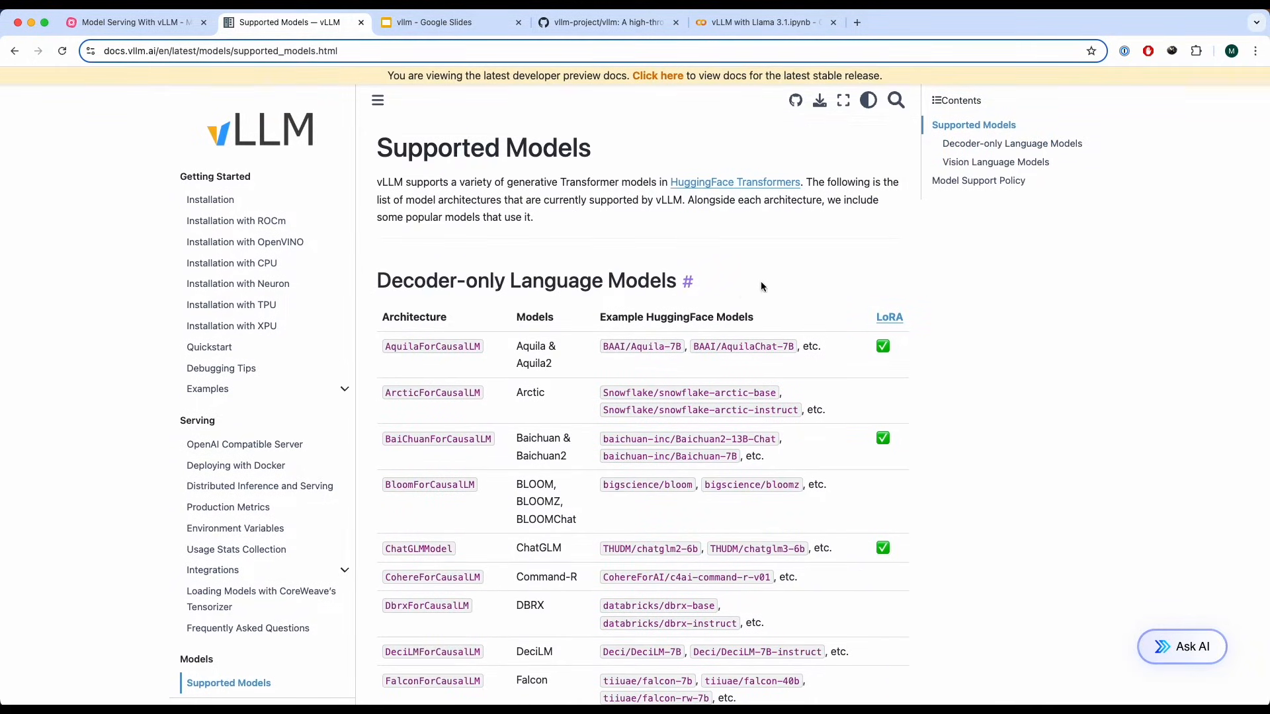
click(995, 162)
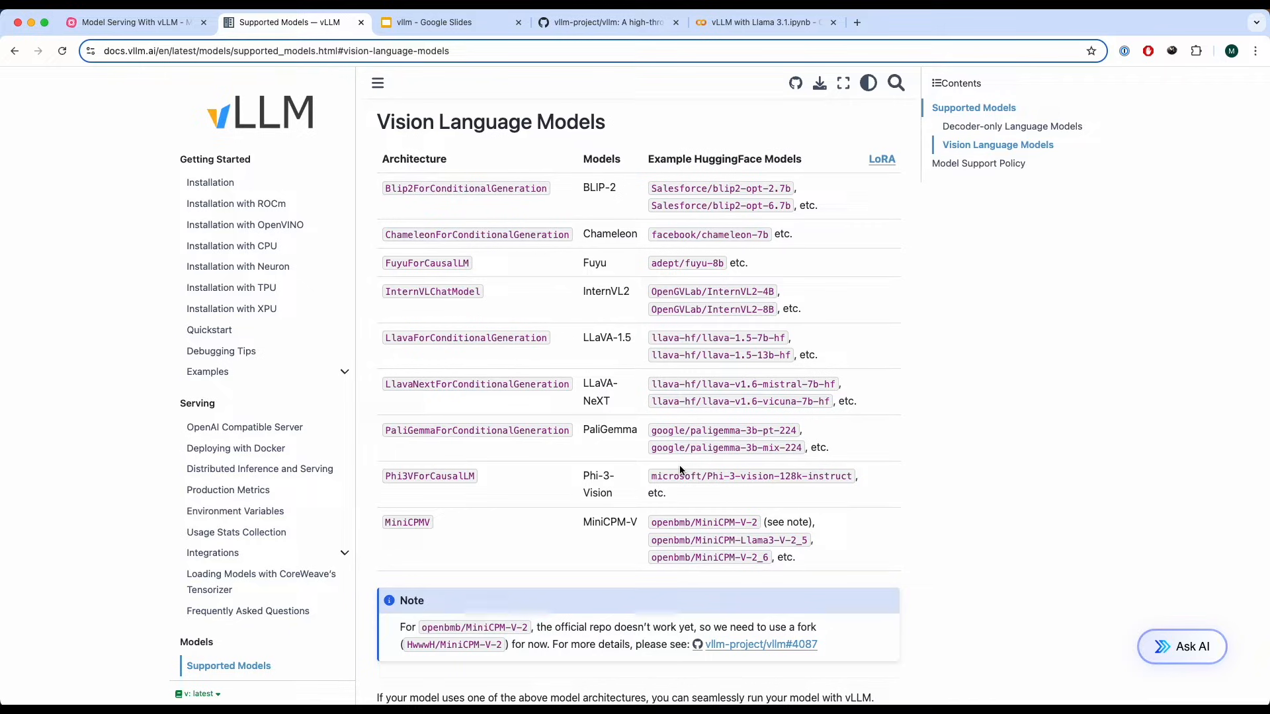
mouse_move(620, 465)
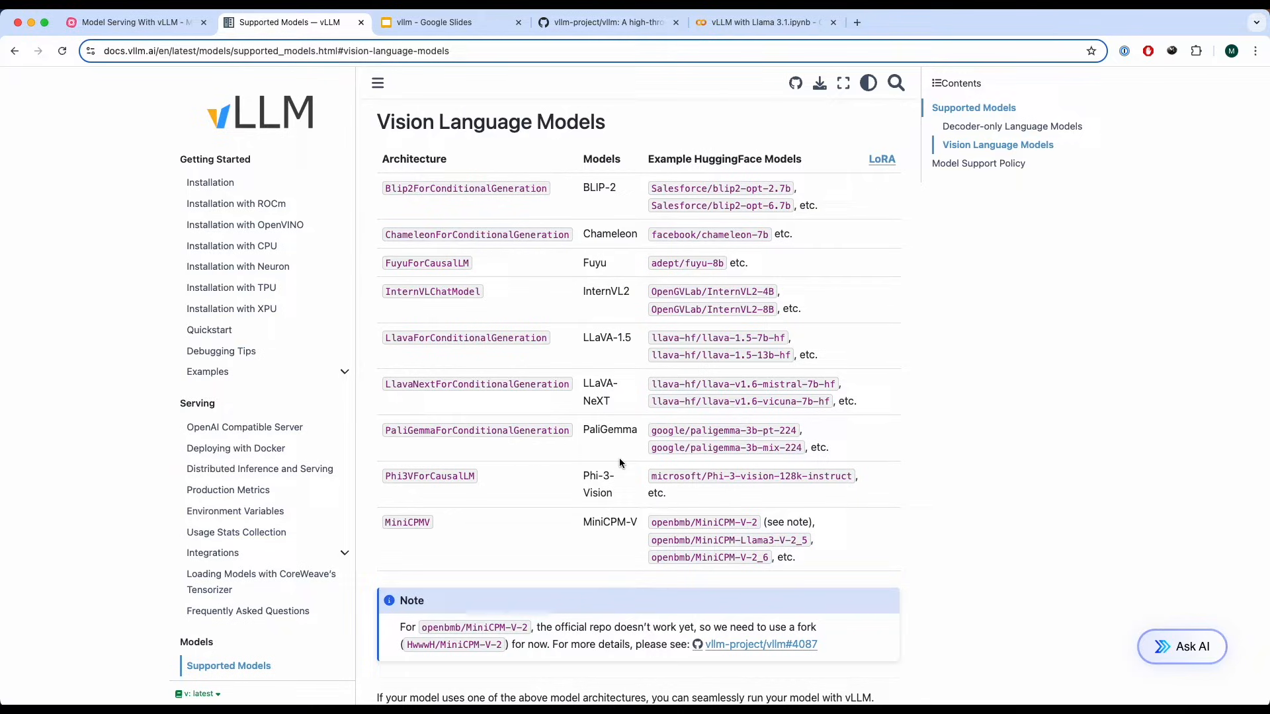
scroll(up, 3)
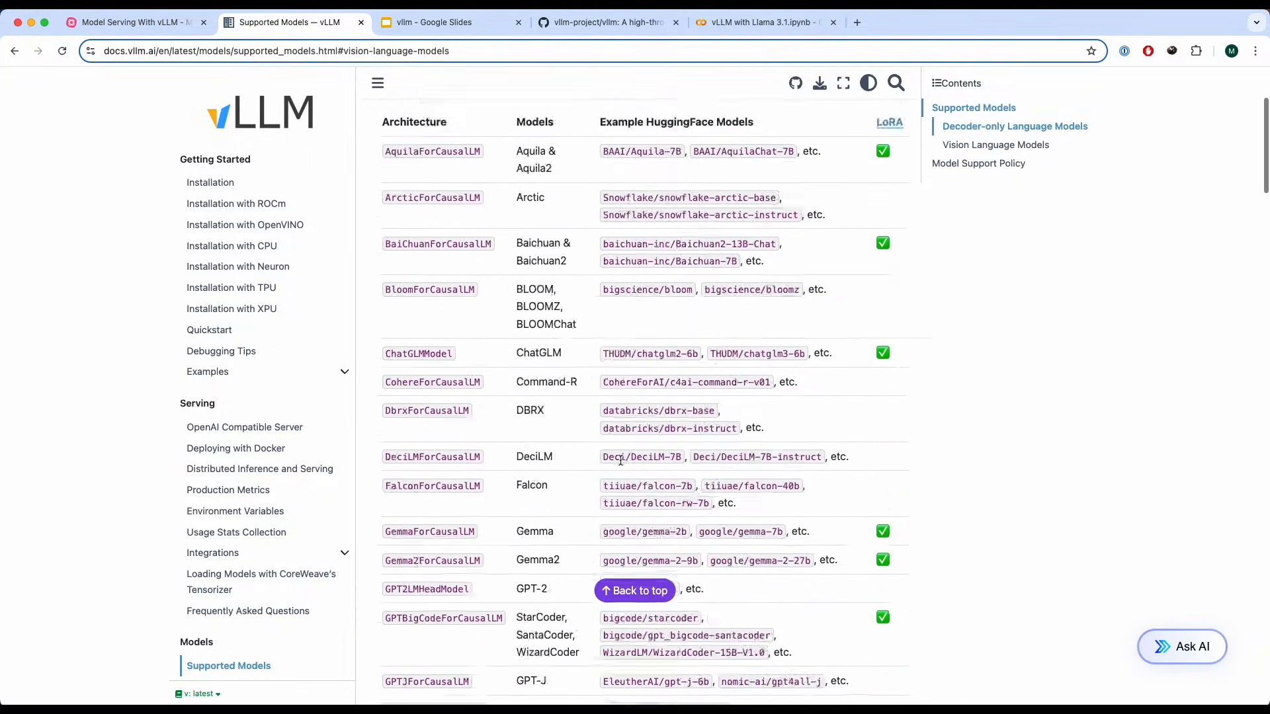
- Go to the vLLM with Llama 3.1 DEMO notebook and highlight 'vllm' in the install cell
click(758, 22)
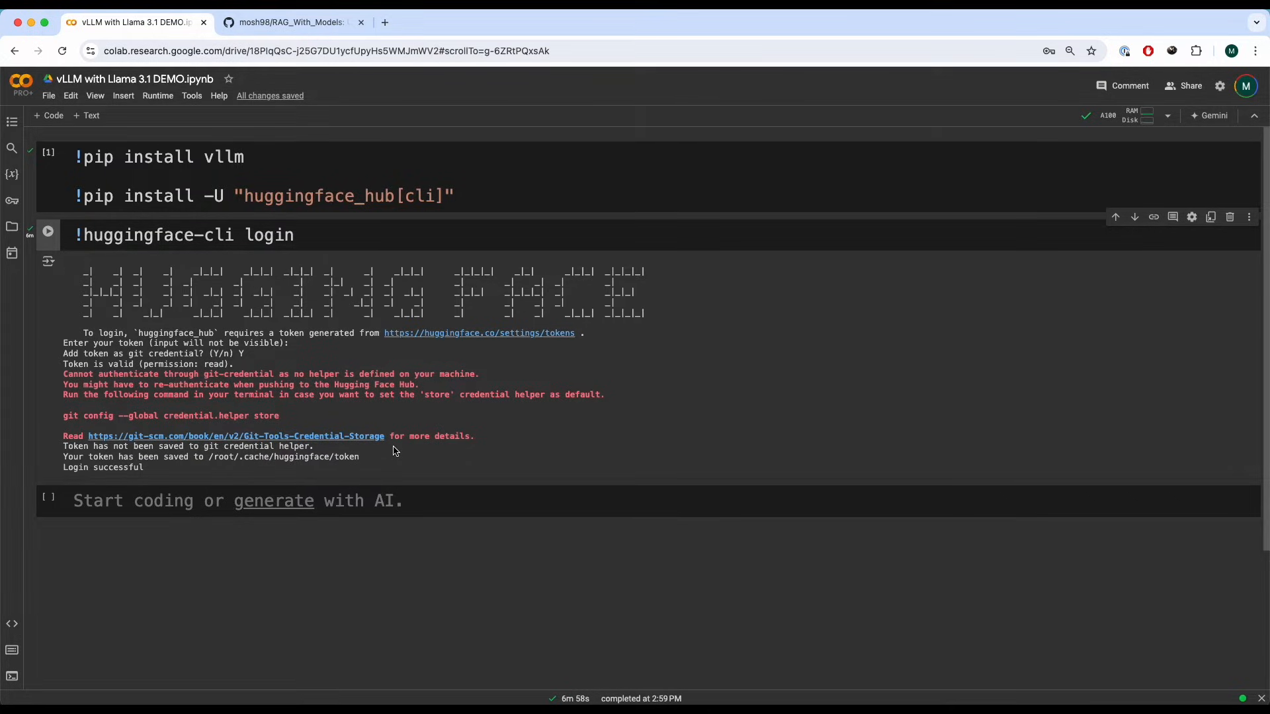
mouse_move(405, 468)
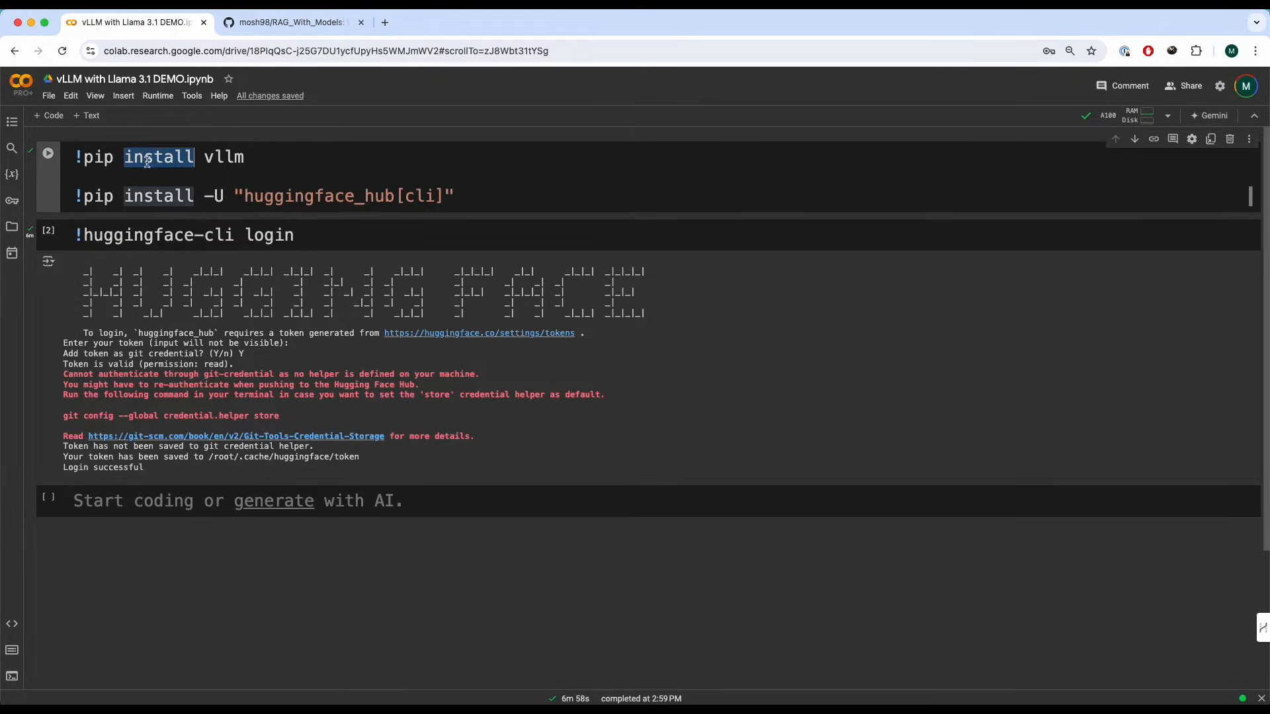
double_click(225, 157)
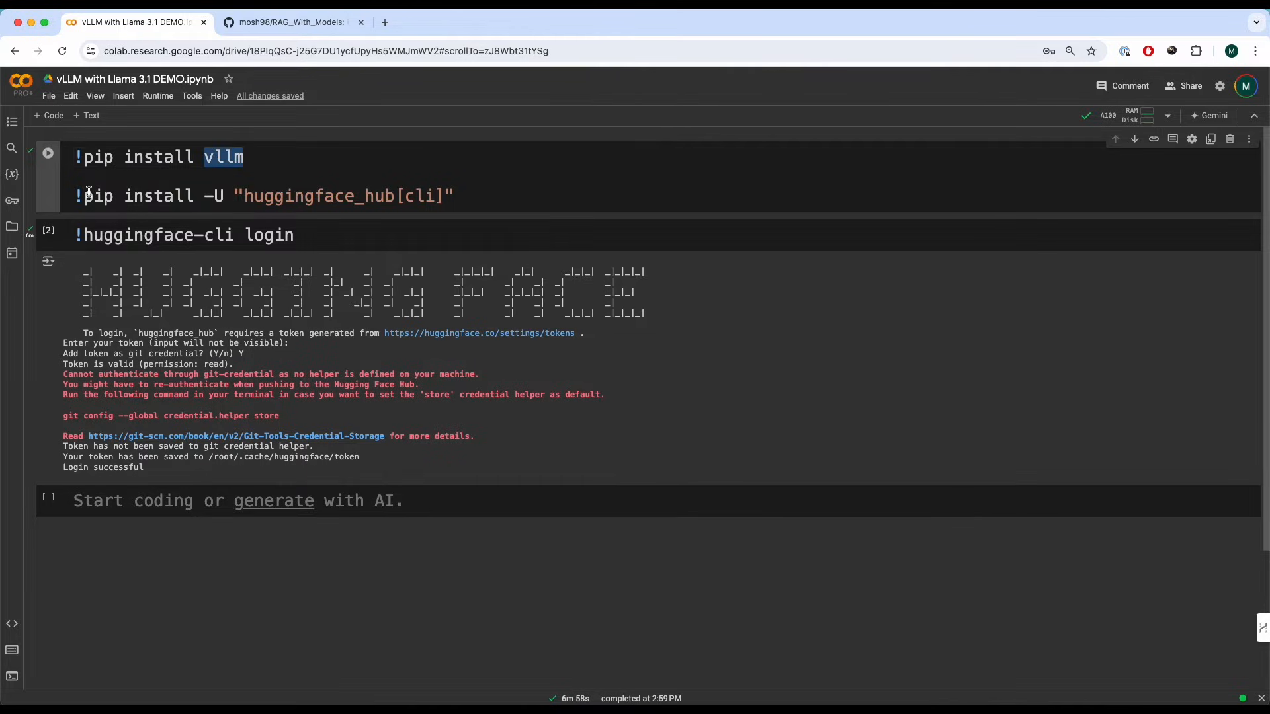
mouse_move(405, 239)
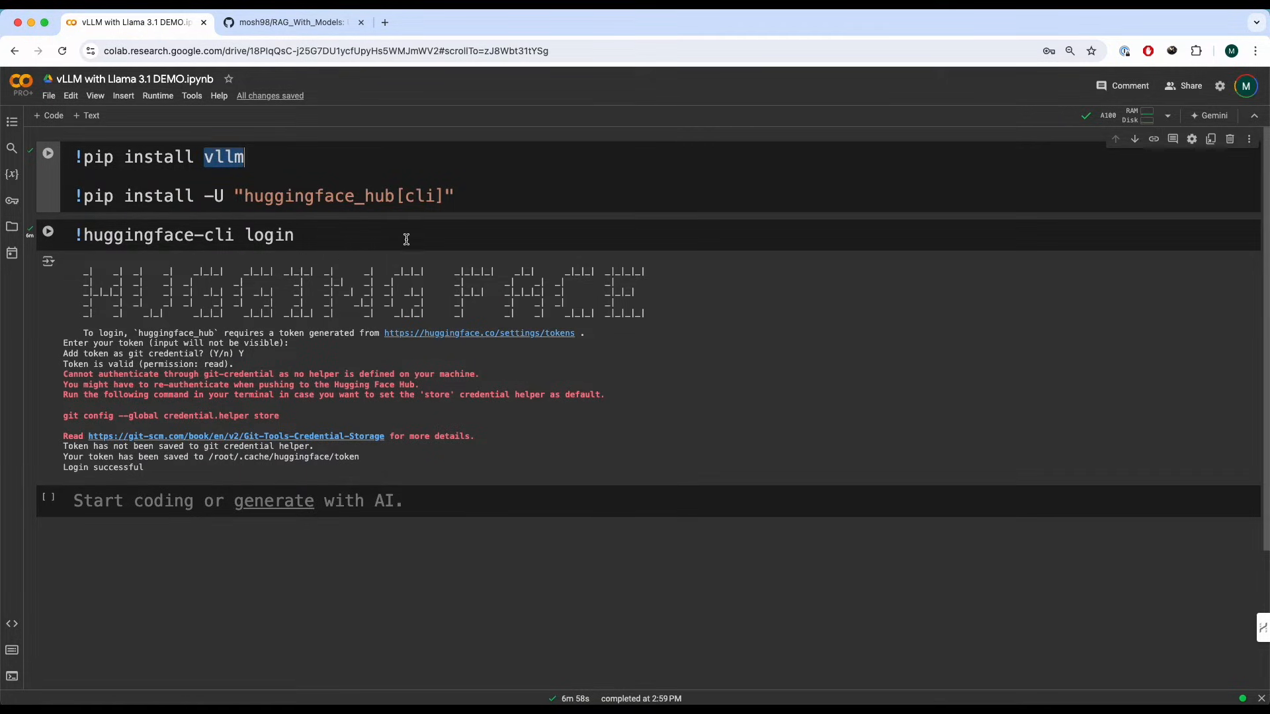
mouse_move(386, 368)
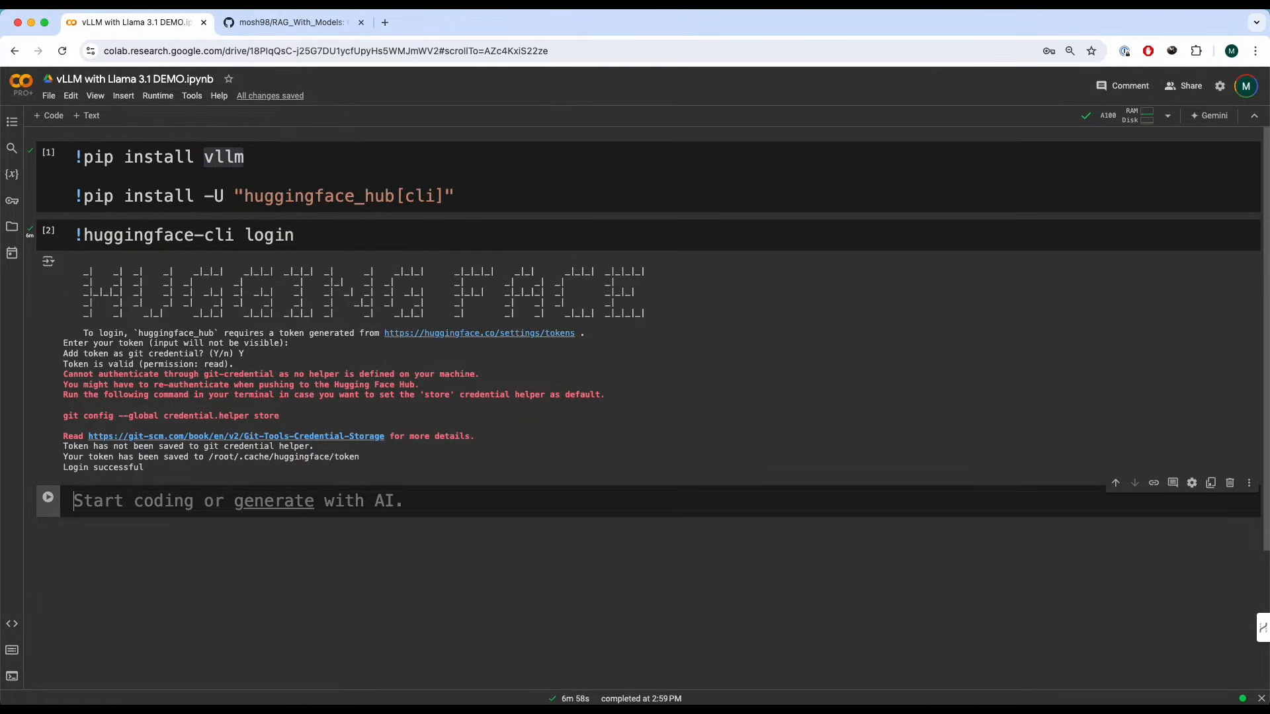
- Write a vllm serve command for meta-llama/Meta-Llama-3.1-8B-Instruct in the new cell
text(!huggingface-cli)
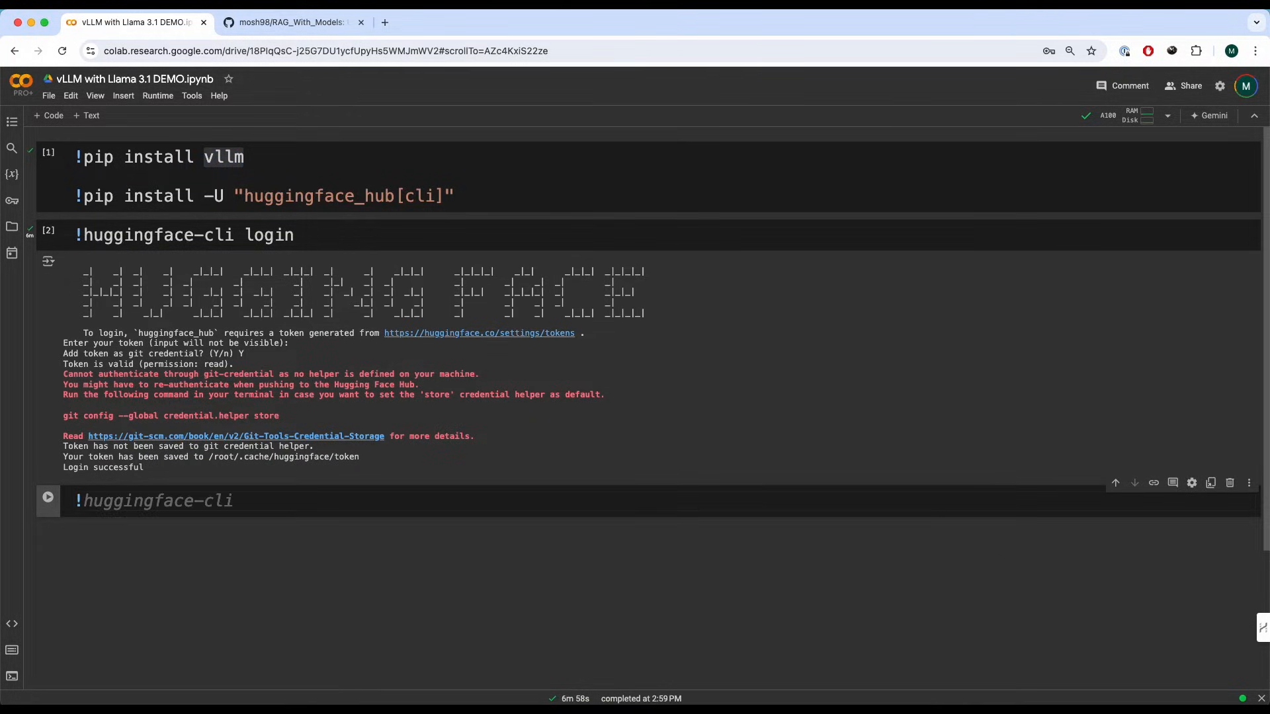
text(vllm se)
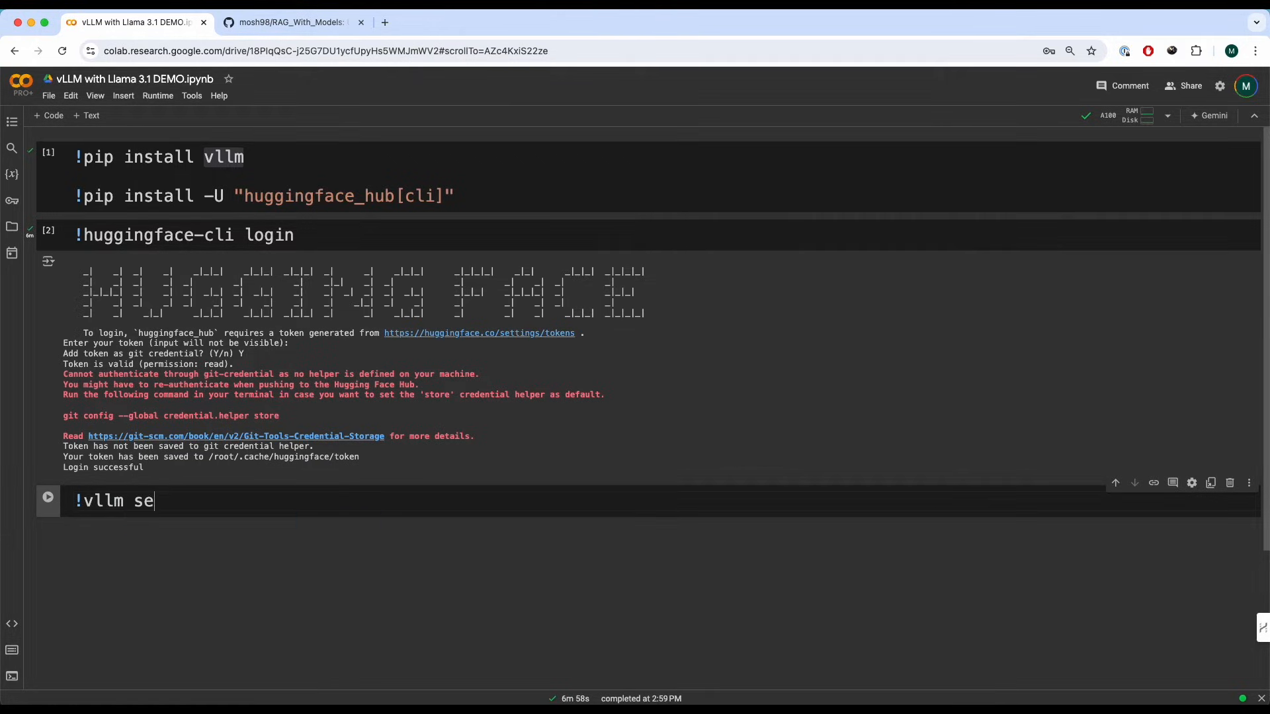
text(rve m)
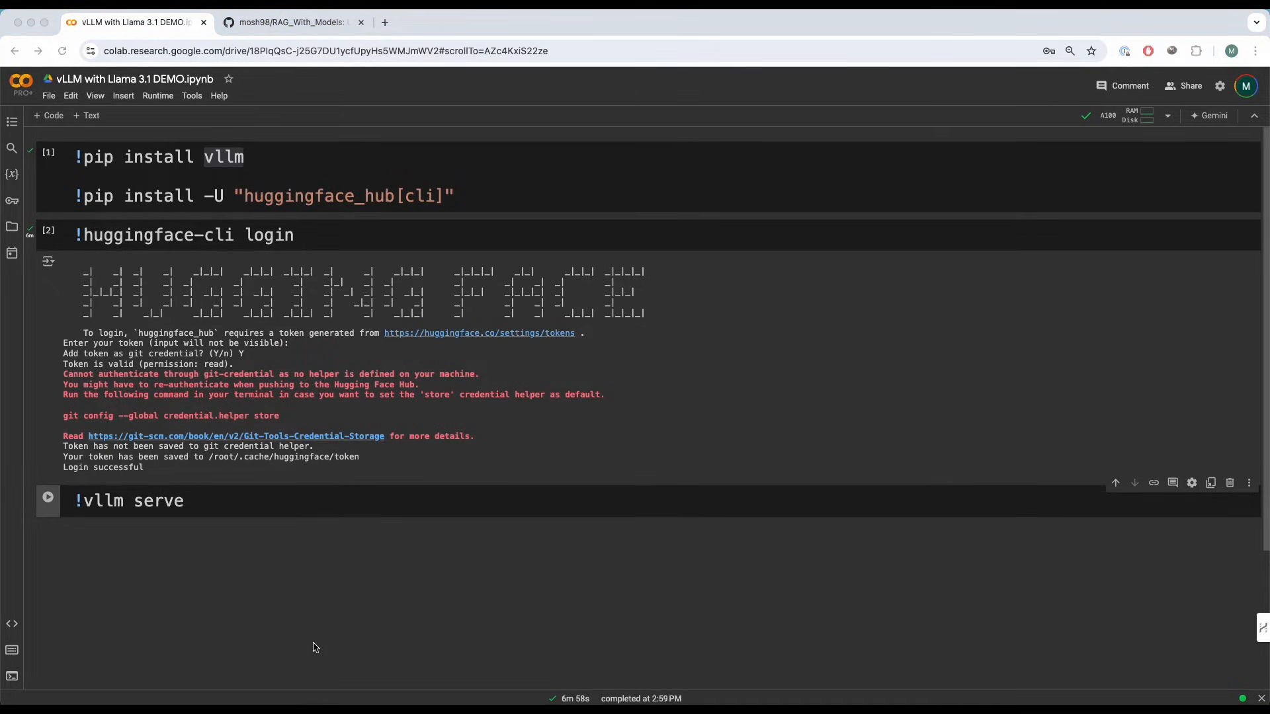
text(meta-llama/Meta-Llama-3.1-8B-Instruct)
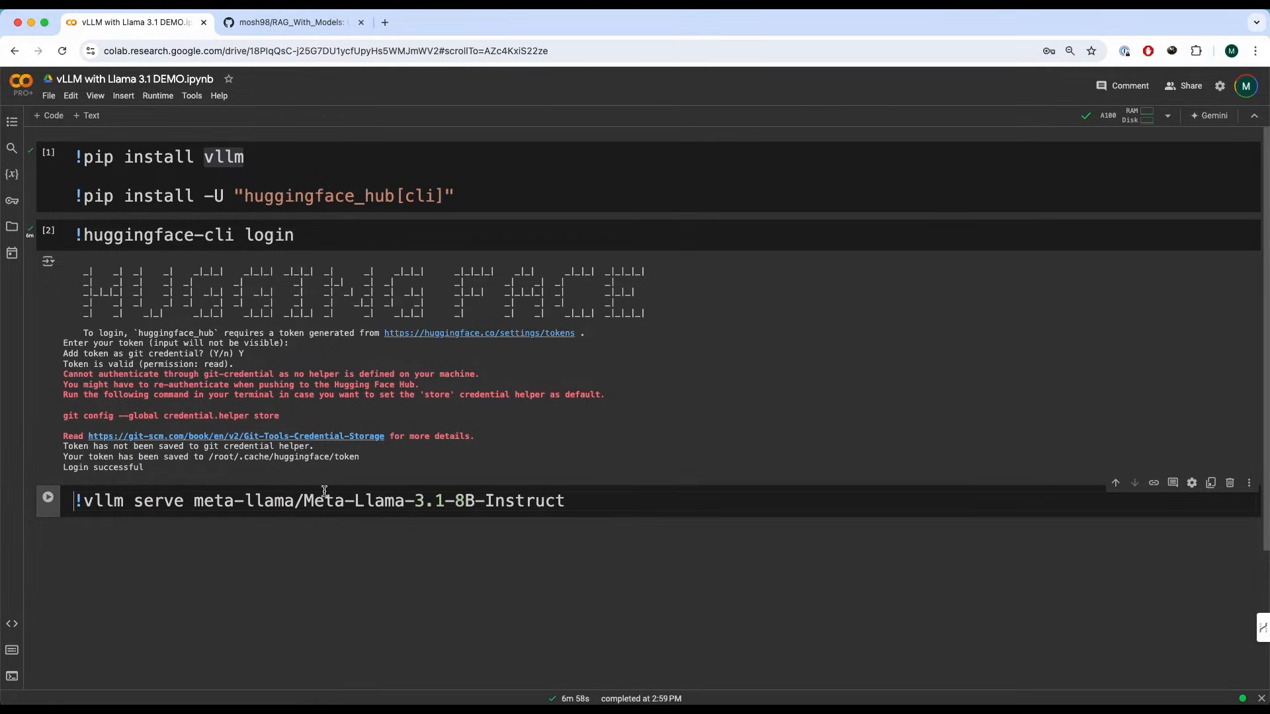
double_click(329, 501)
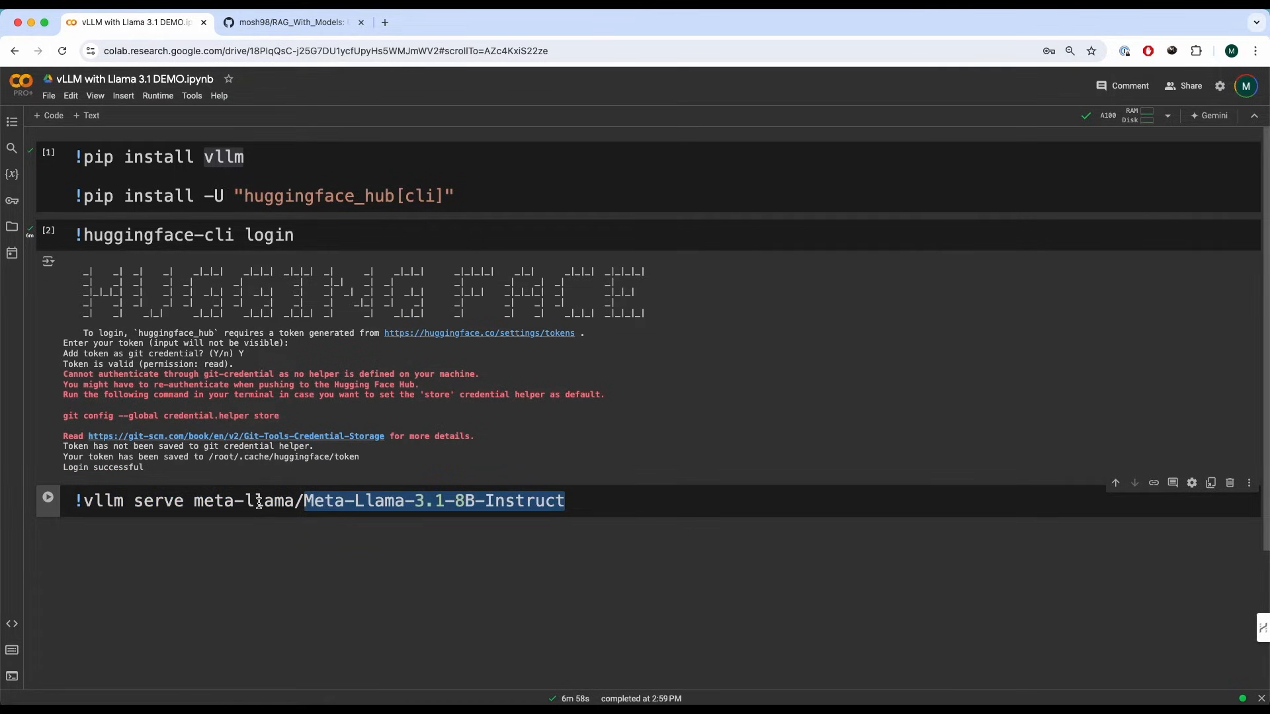
double_click(213, 500)
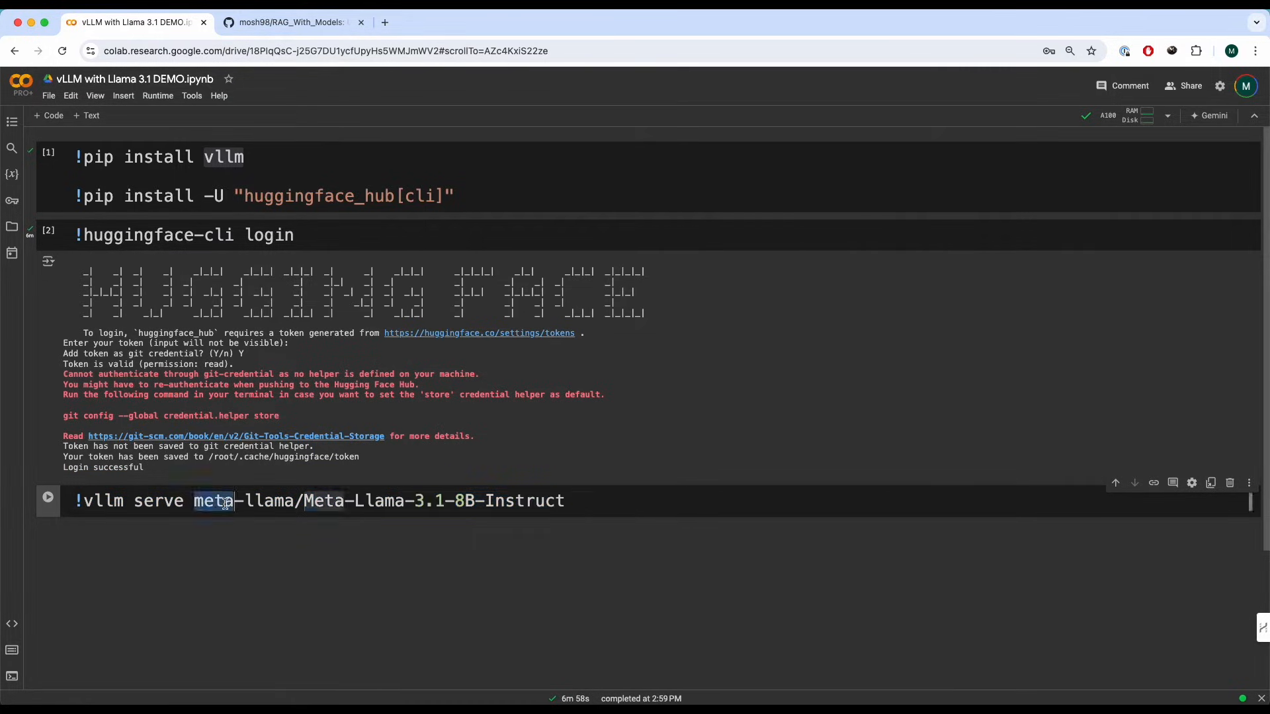
text(--dtype auto)
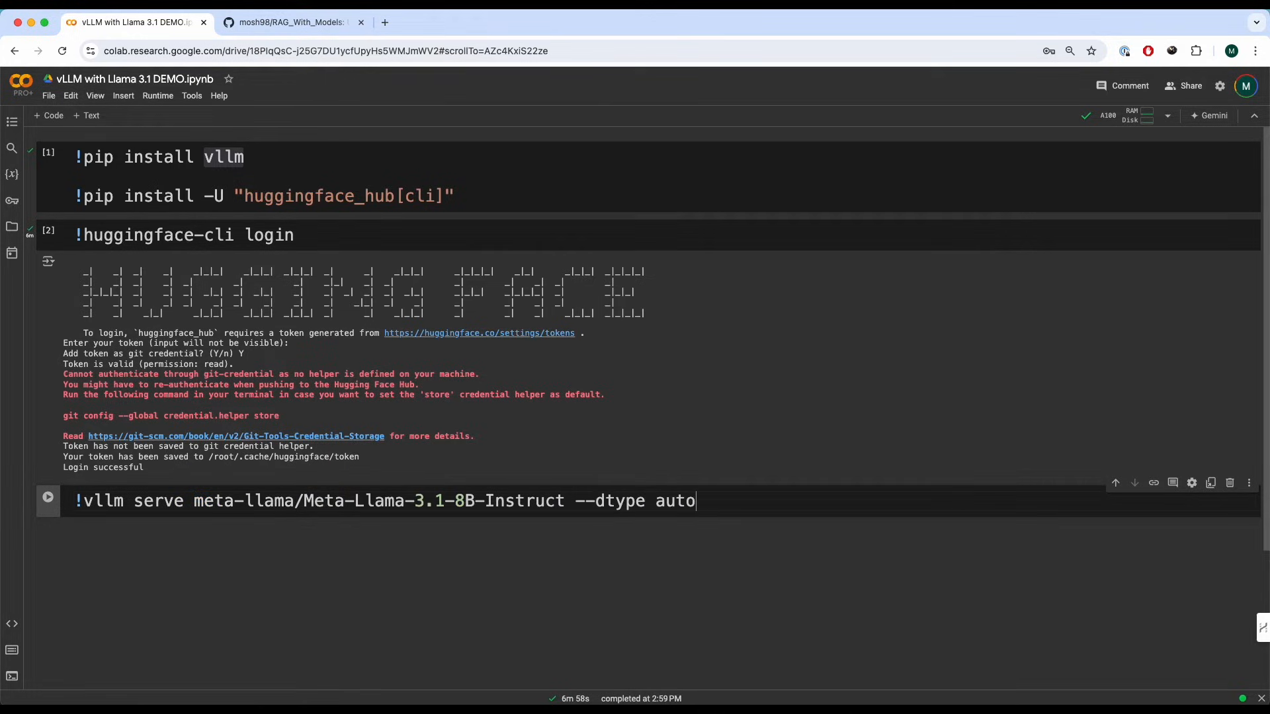
text(--api-key --model-)
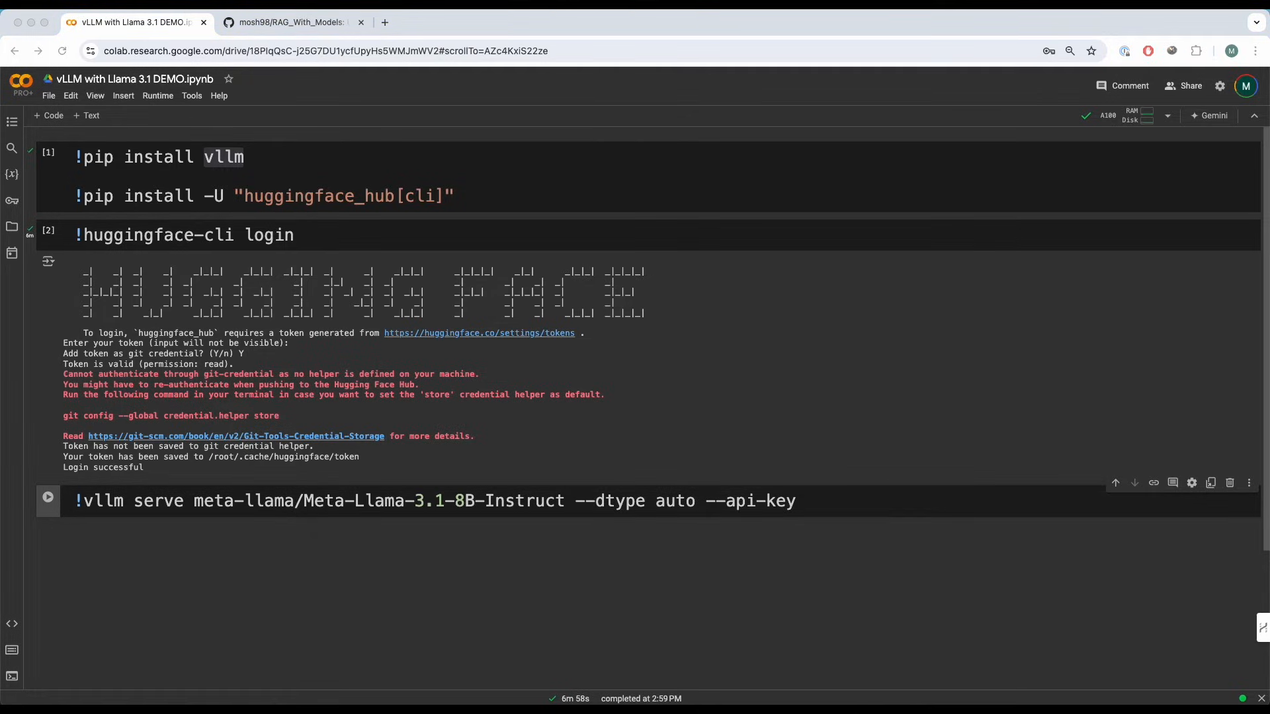
text(token-abc123)
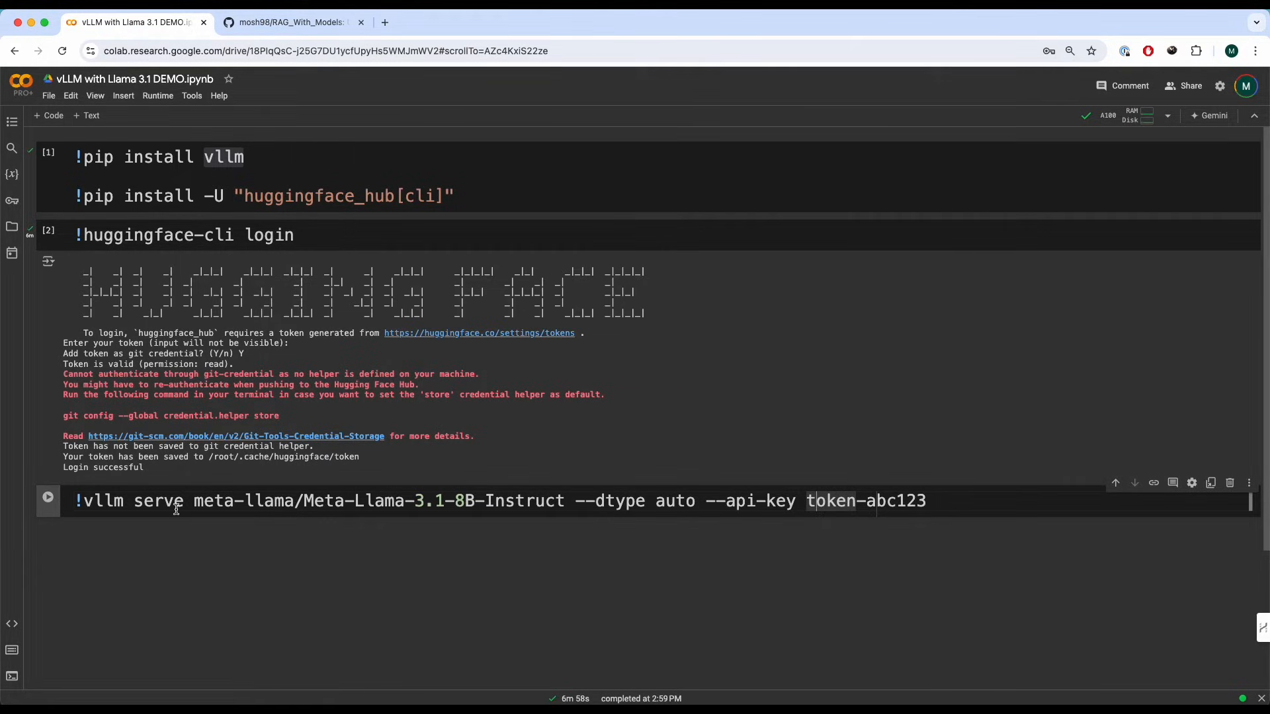
mouse_move(714, 533)
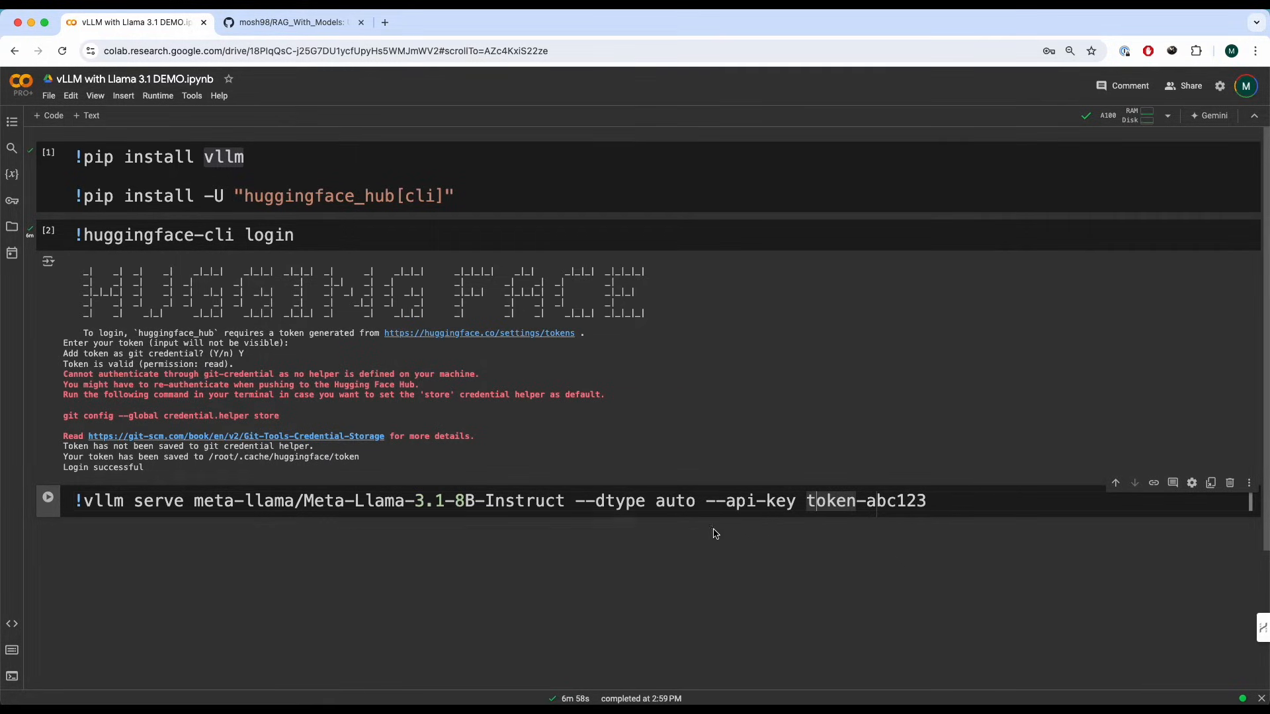
mouse_move(837, 520)
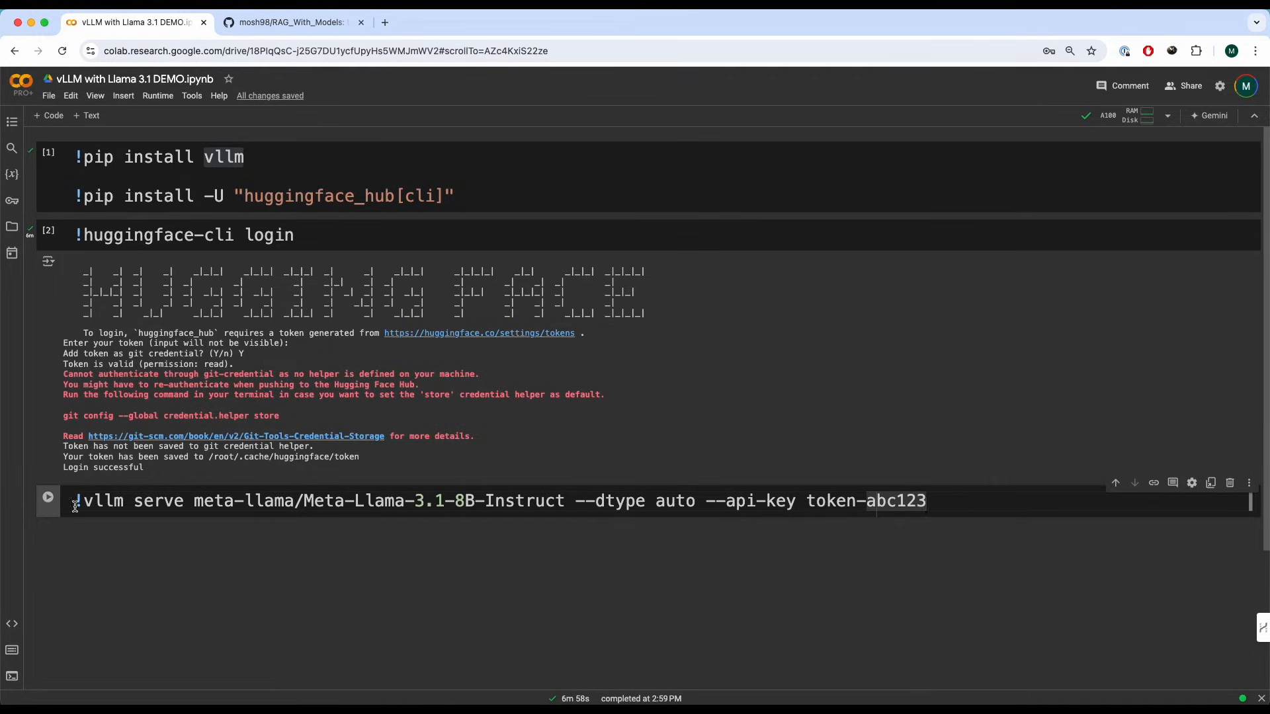
- Prefix the vllm serve command with nohup and append & to background it
text(nohup)
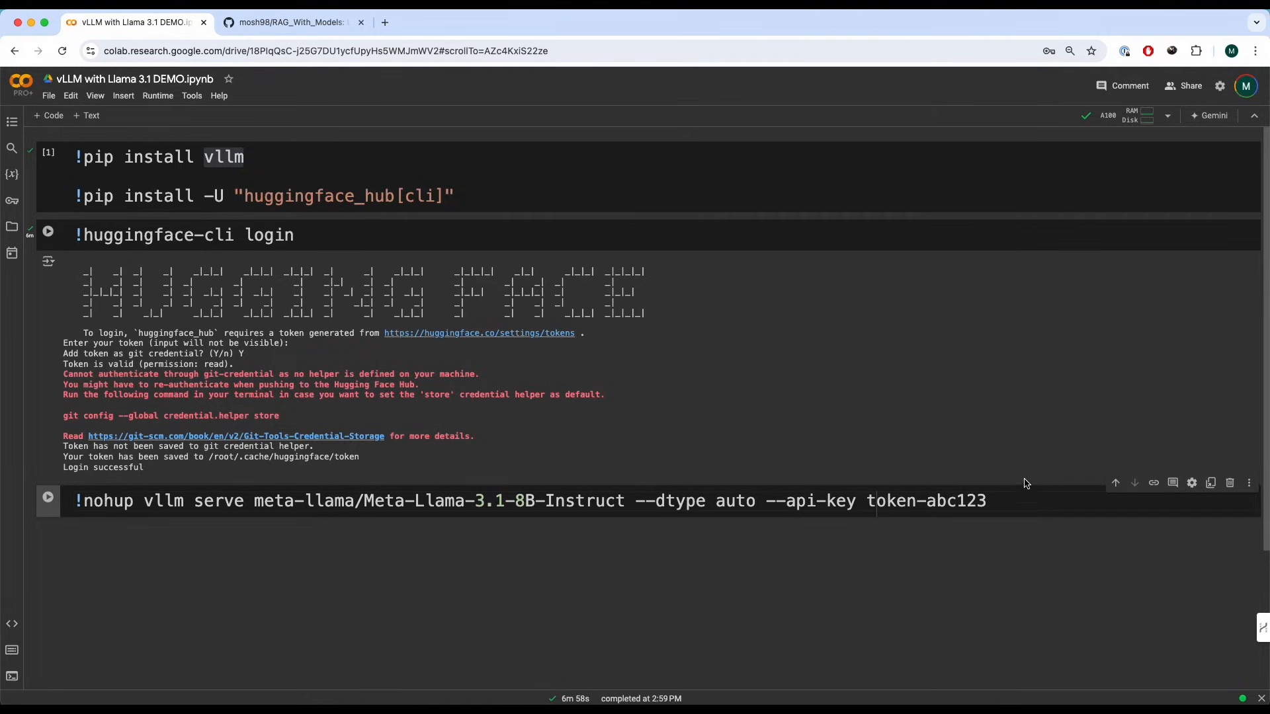
text(&)
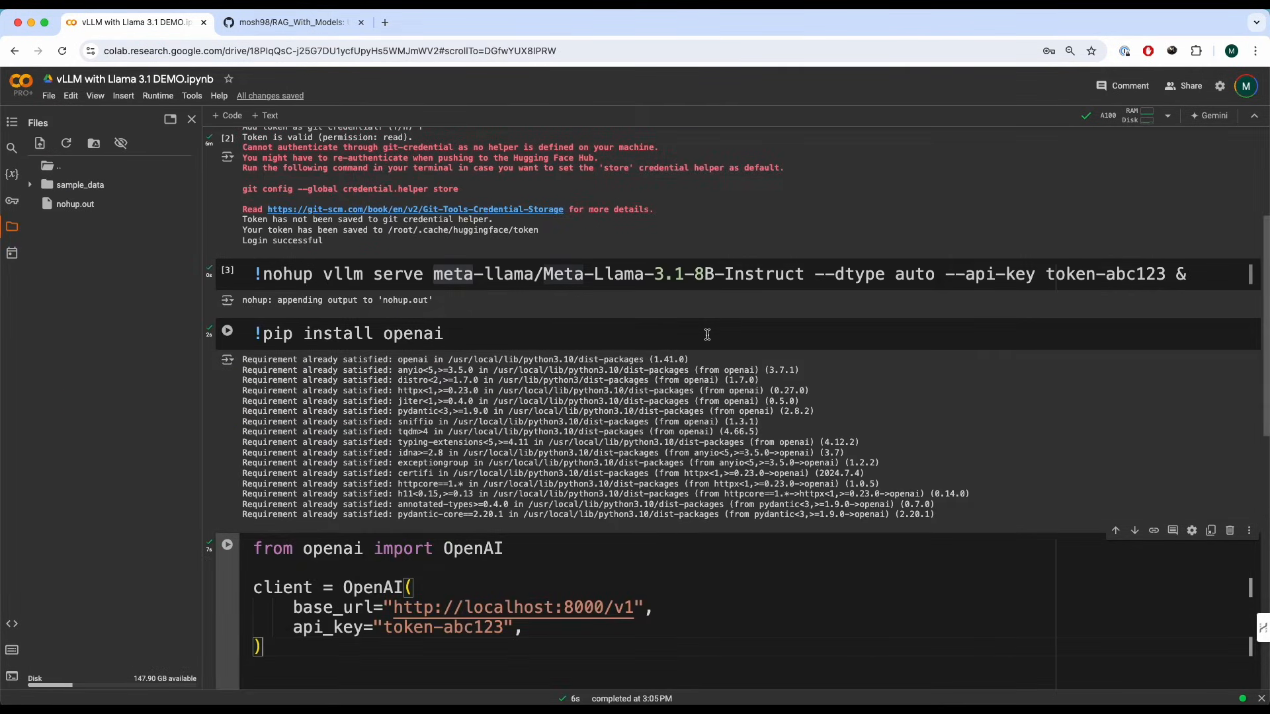
mouse_move(531, 443)
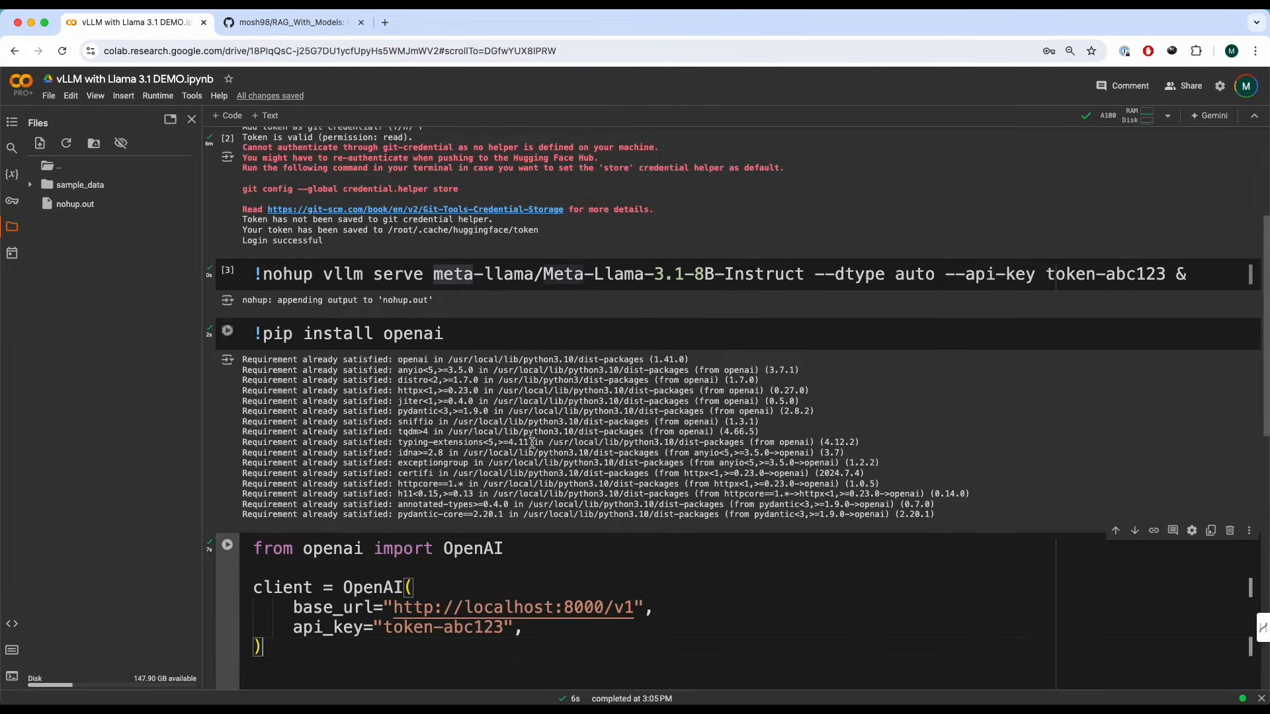
mouse_move(490, 357)
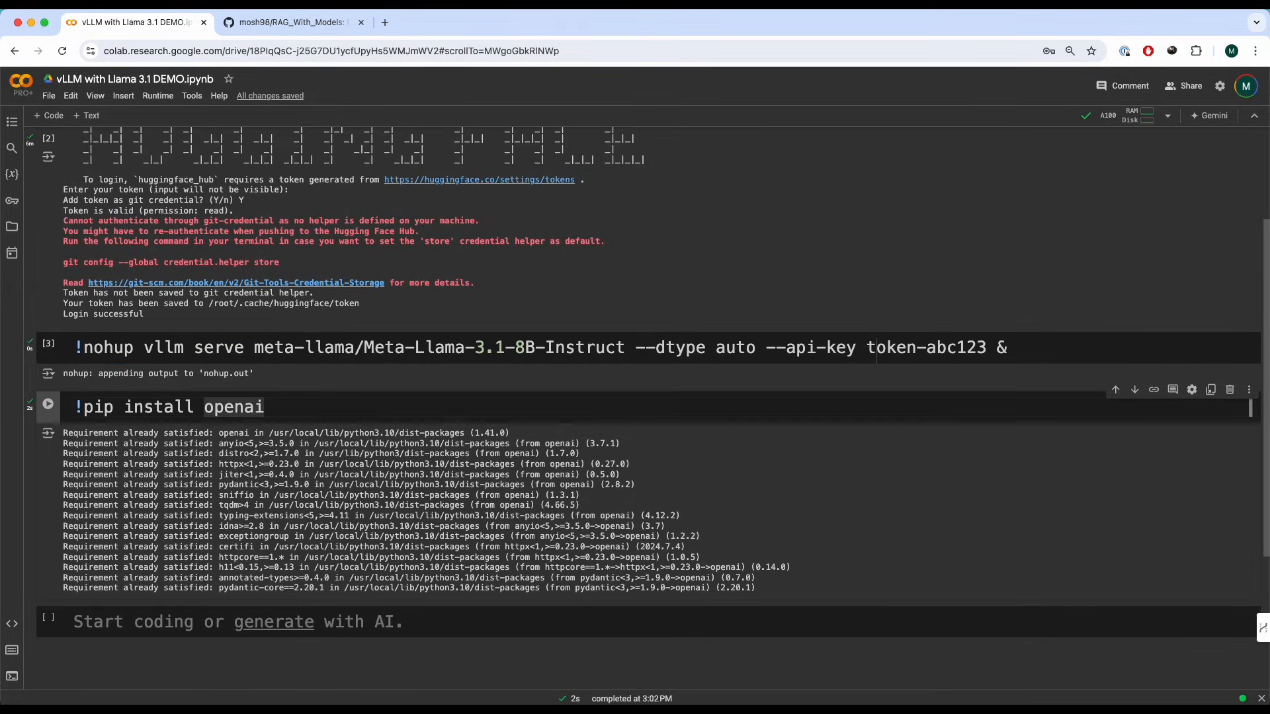
- Show the runtime files and open the nohup.out server log
click(12, 227)
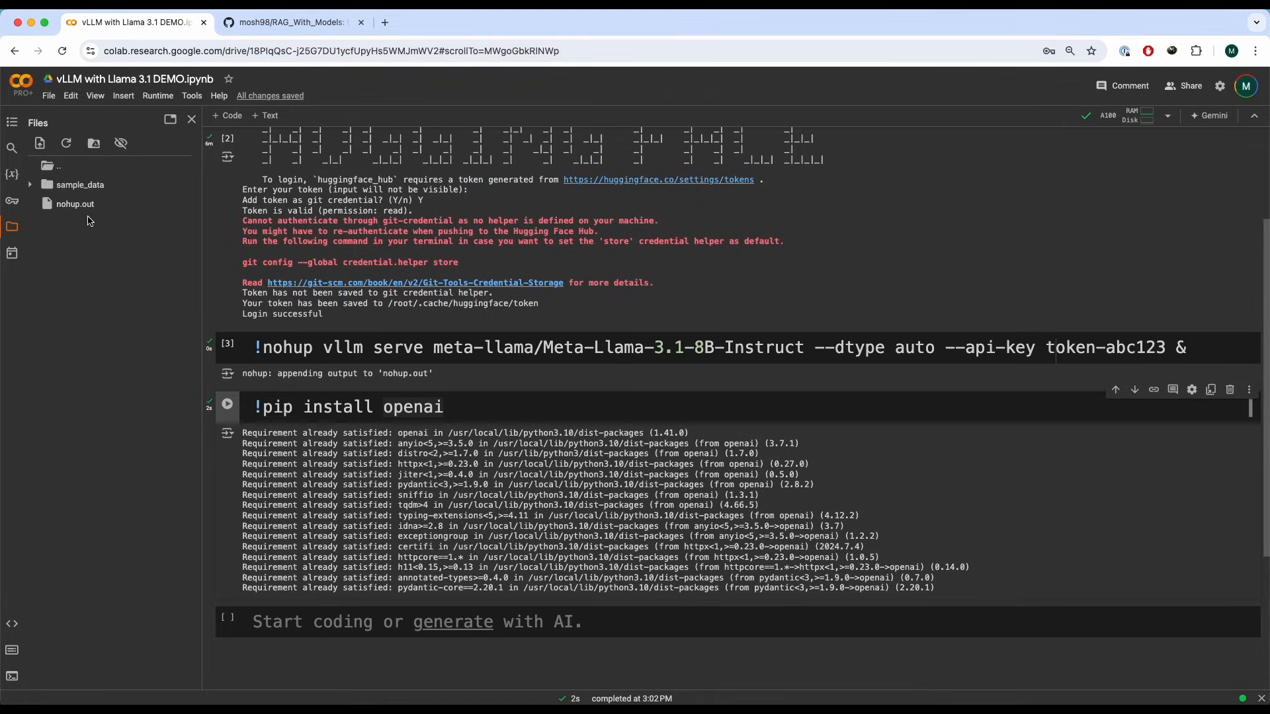
double_click(75, 203)
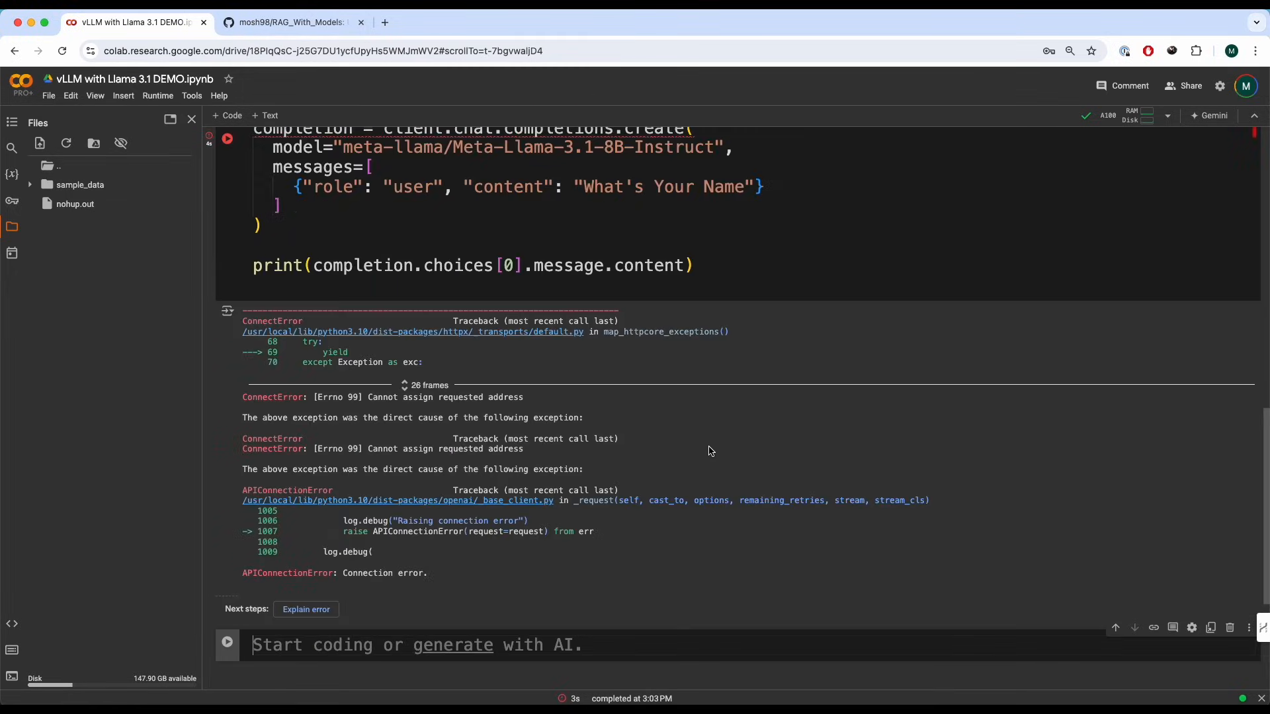
mouse_move(487, 590)
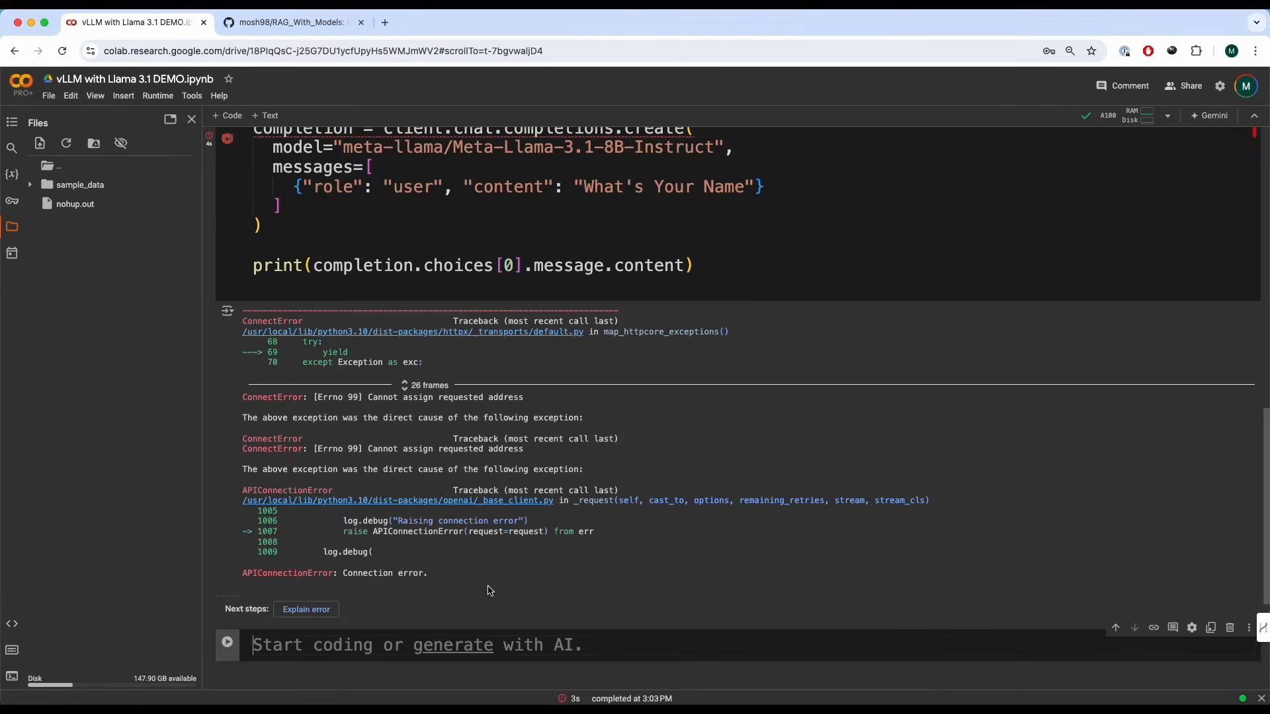
scroll(up, 3)
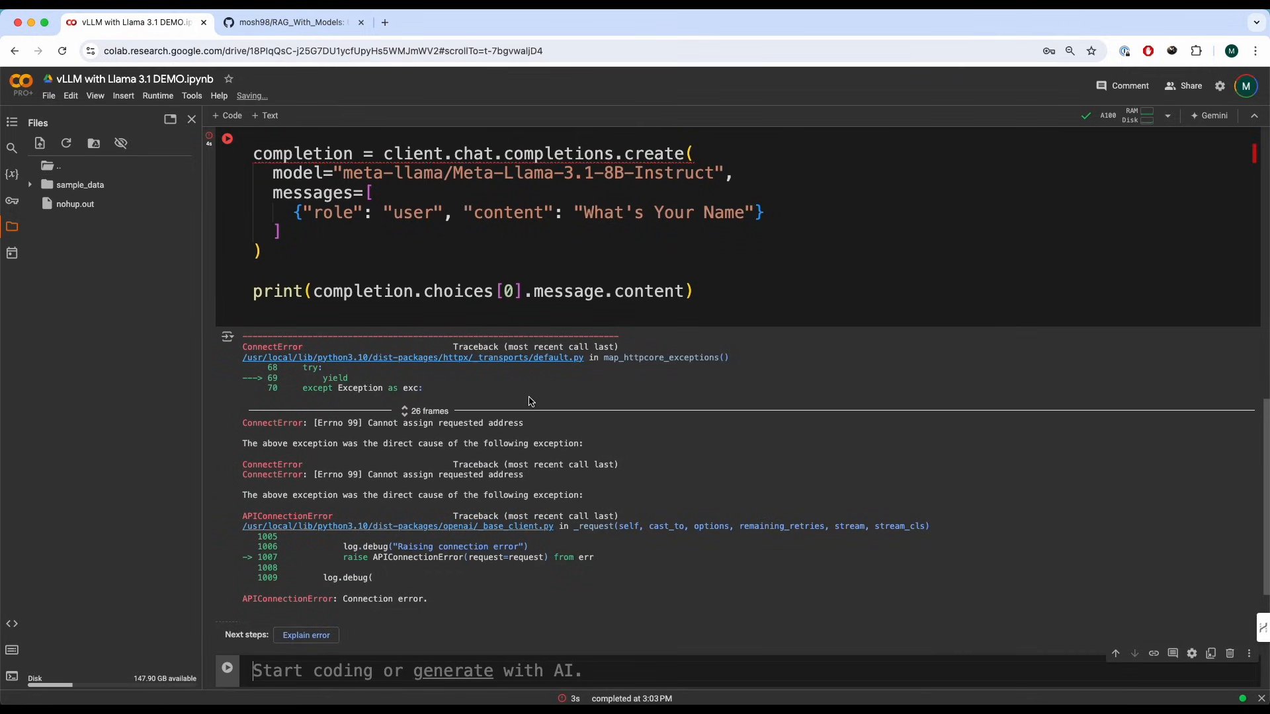
scroll(up, 3)
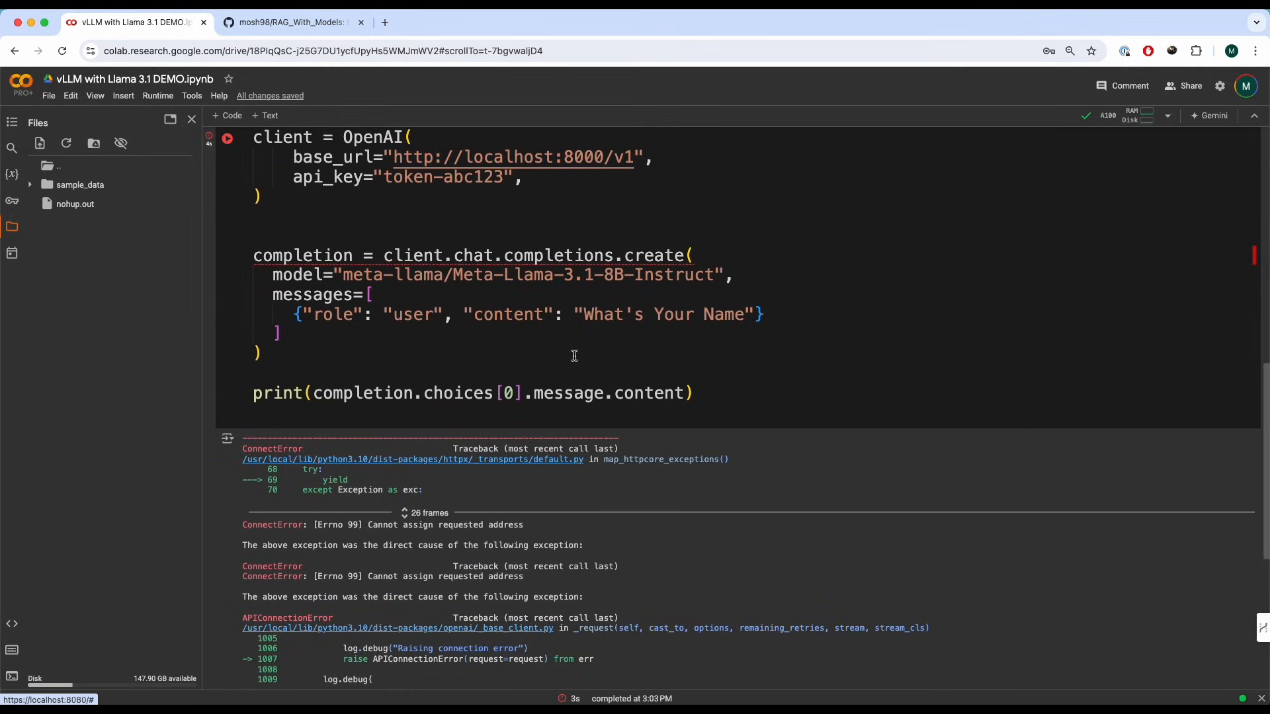
mouse_move(567, 375)
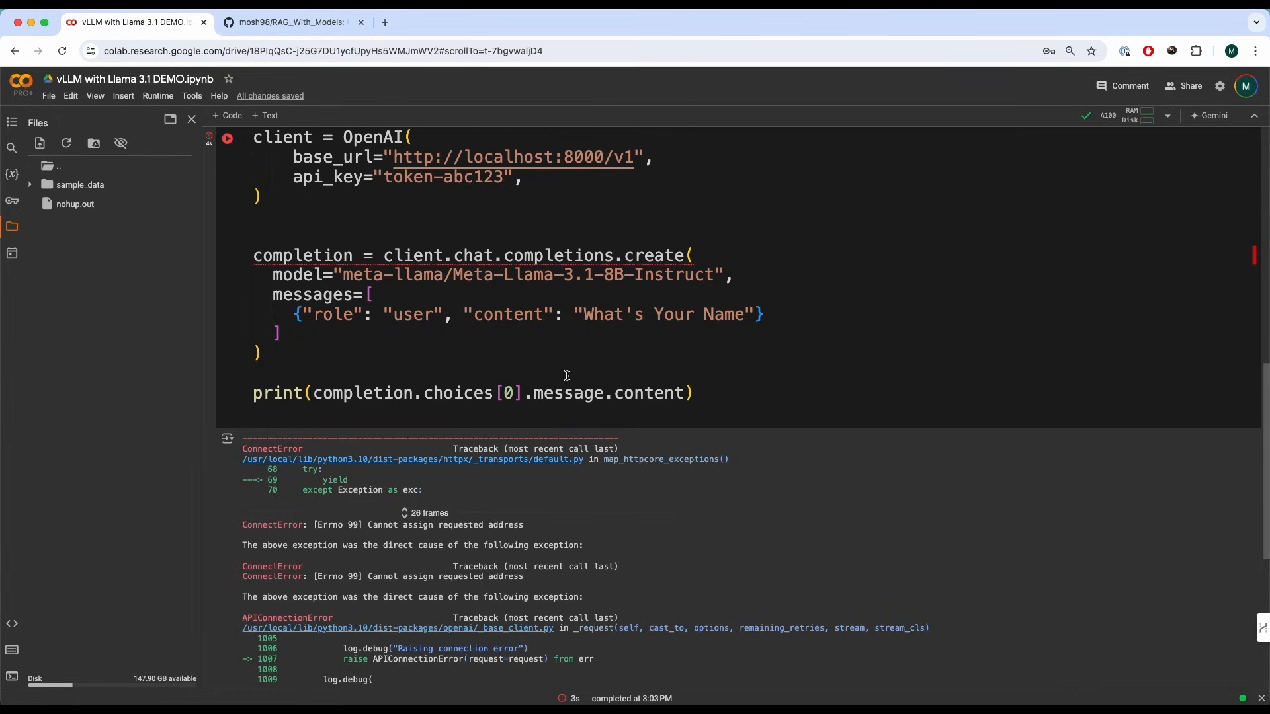
scroll(up, 3)
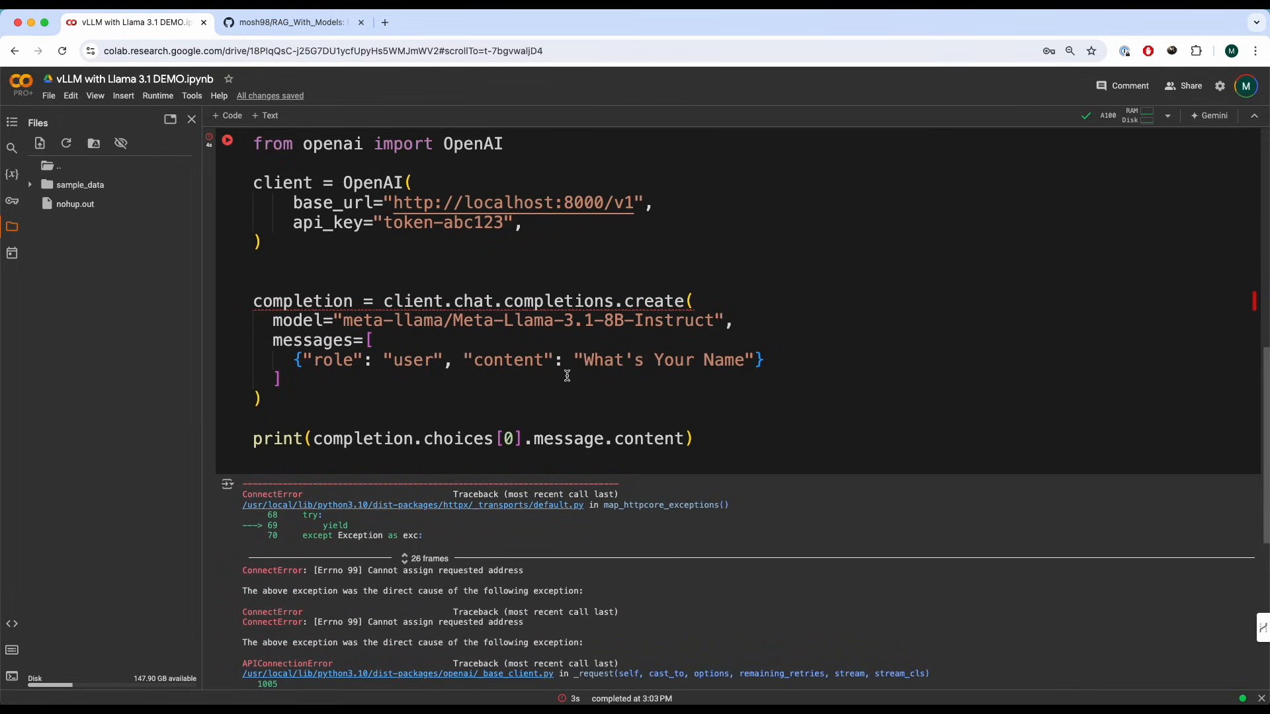
scroll(down, 3)
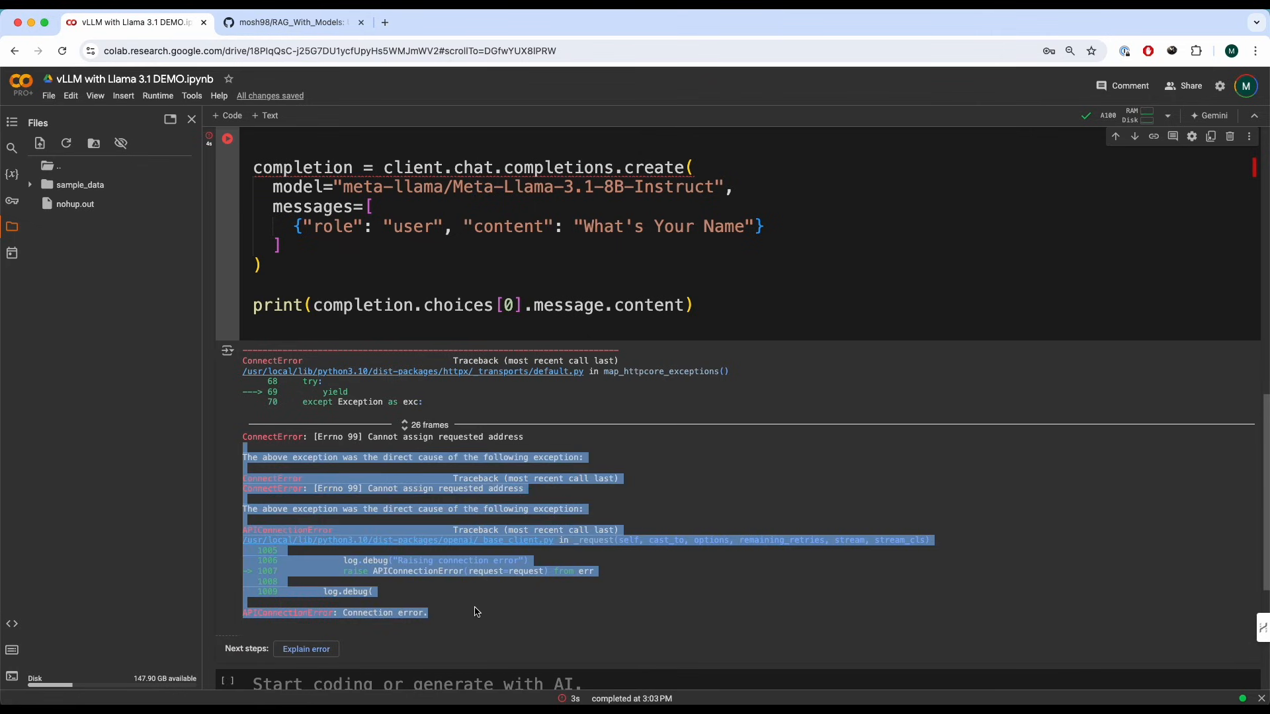
scroll(up, 3)
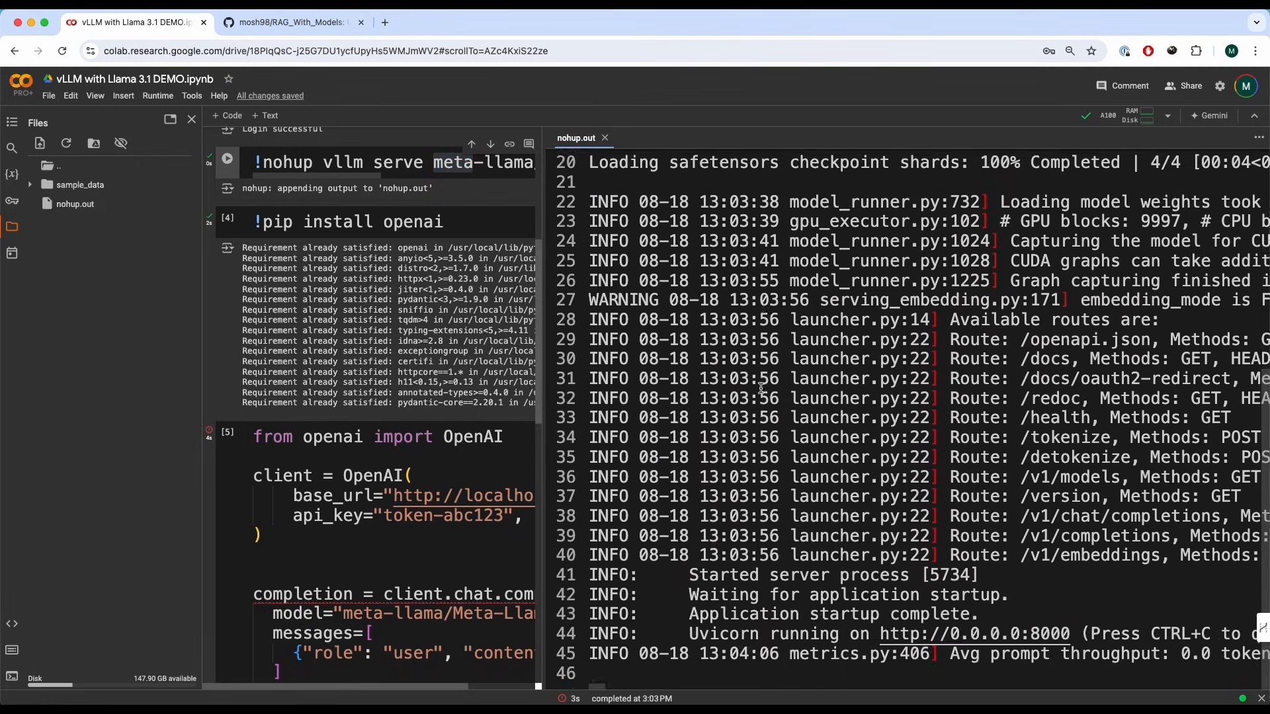
- Check the nohup.out log for the server starting on port 8000, then close it
scroll(up, 3)
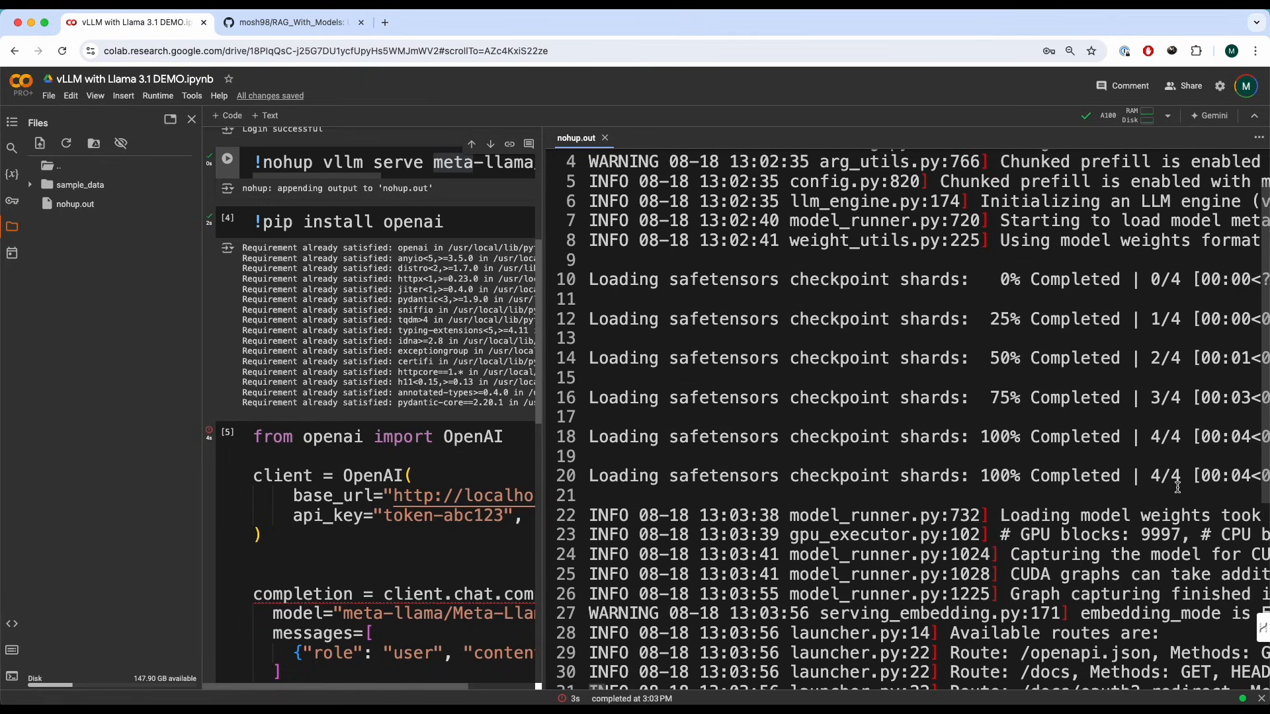
scroll(down, 3)
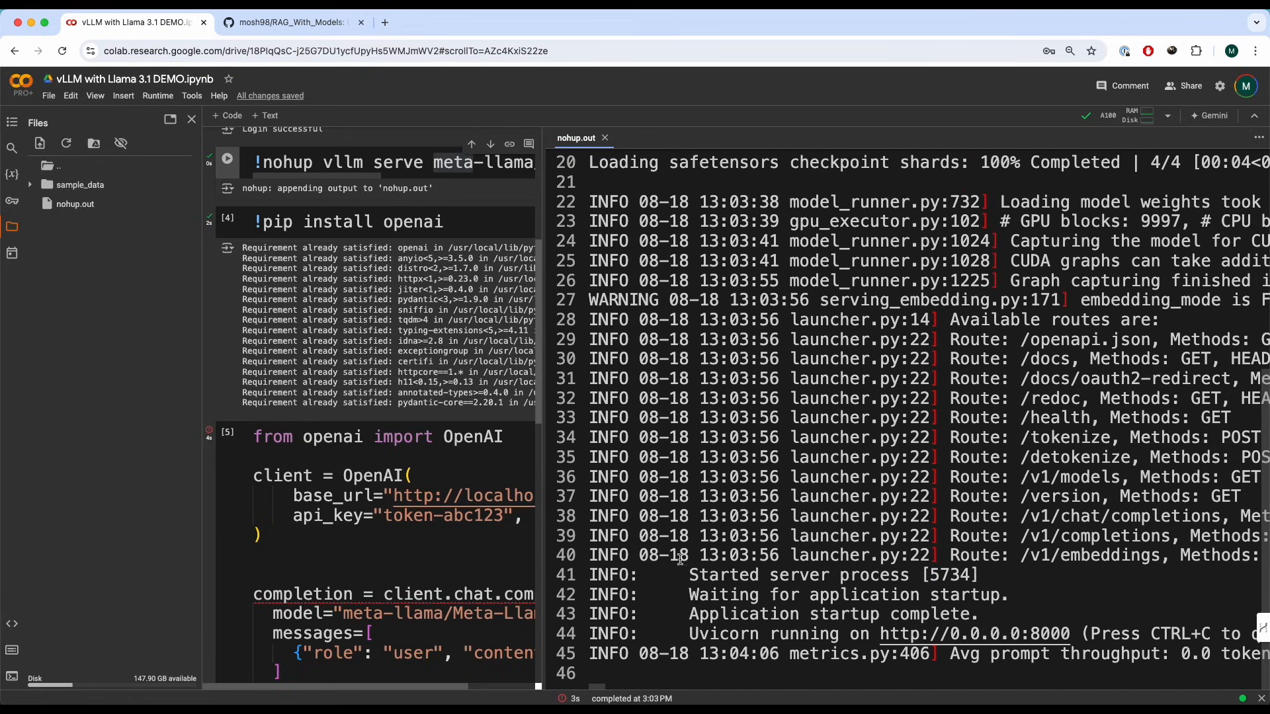
mouse_move(899, 646)
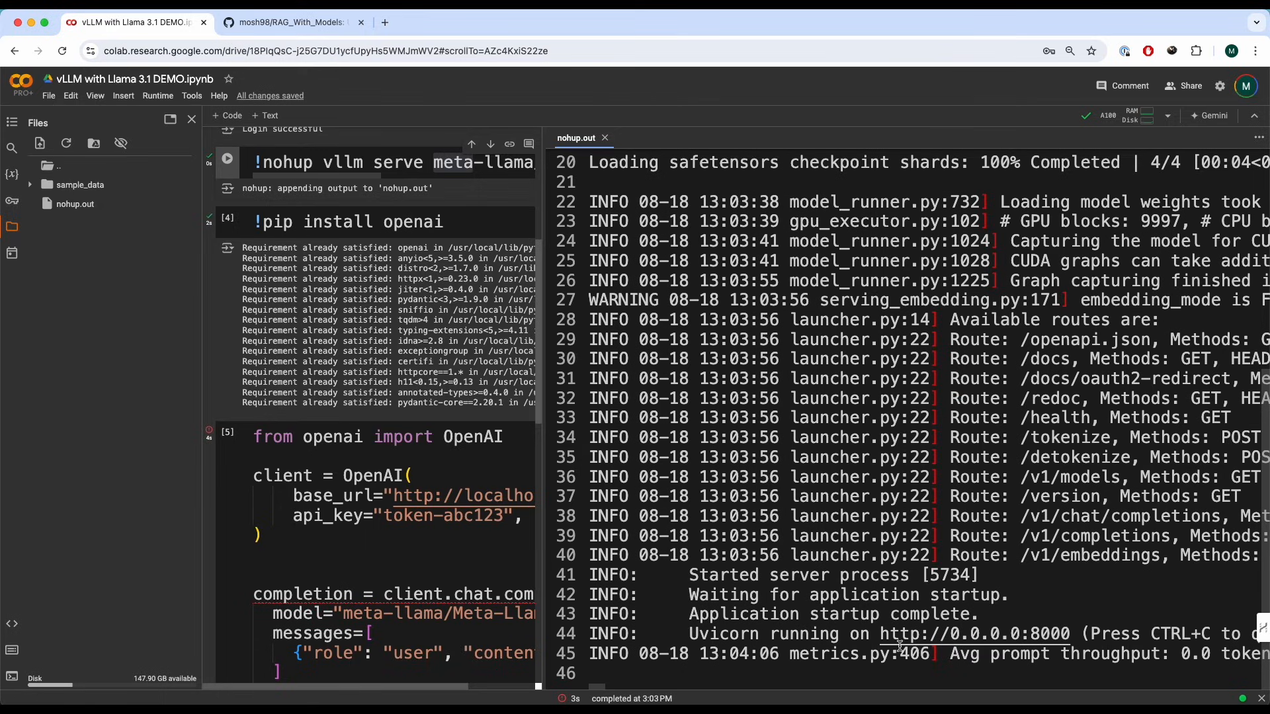
scroll(right, 3)
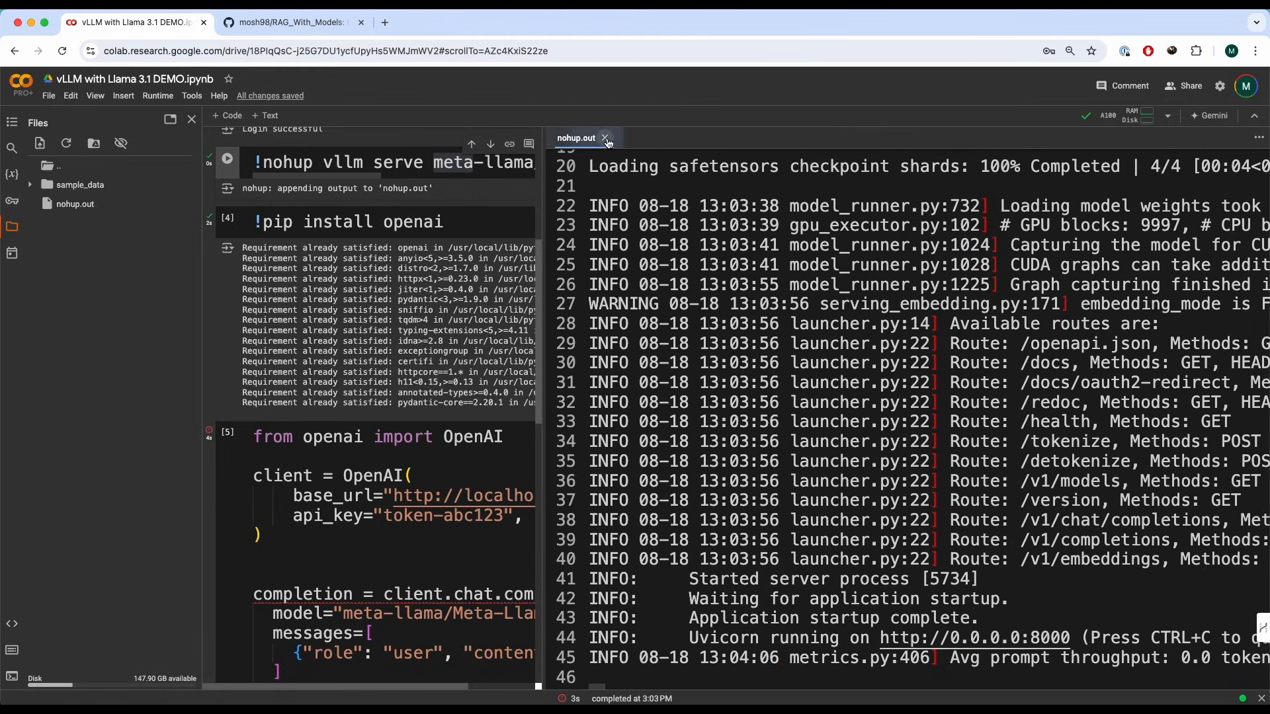
click(605, 138)
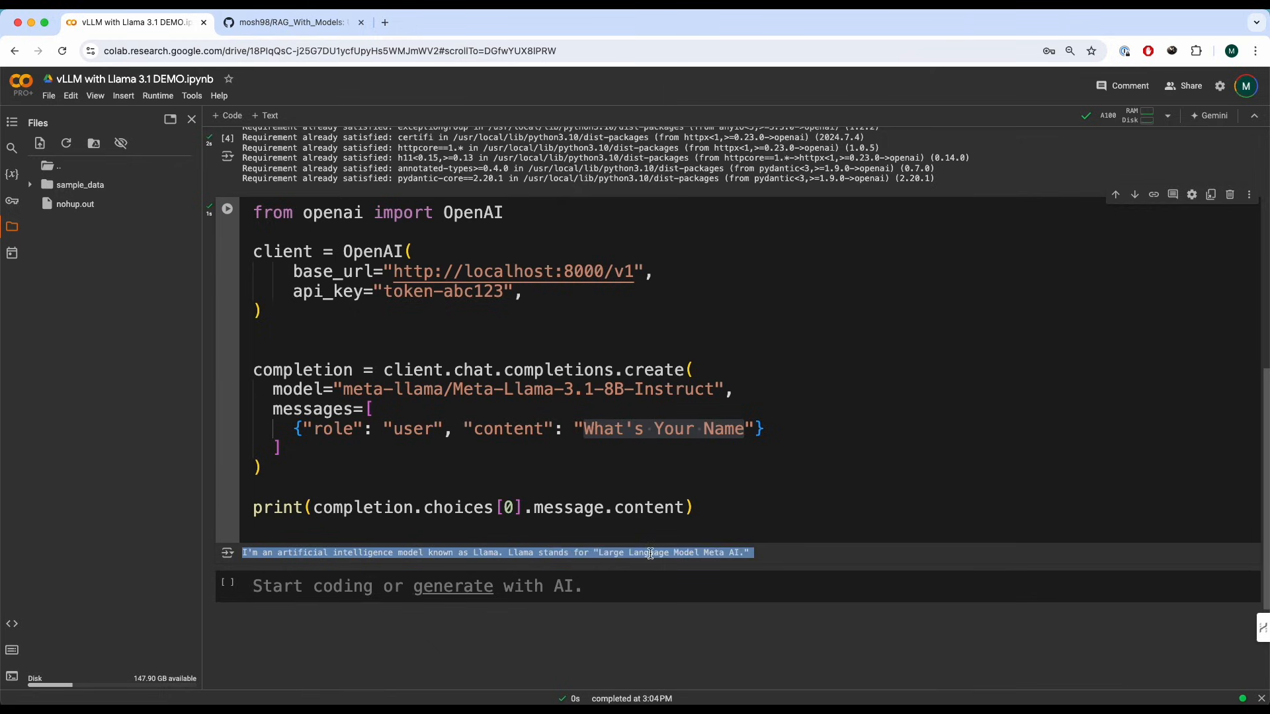
- Change the prompt to ask who is the best basketball player of the recent generation
click(732, 552)
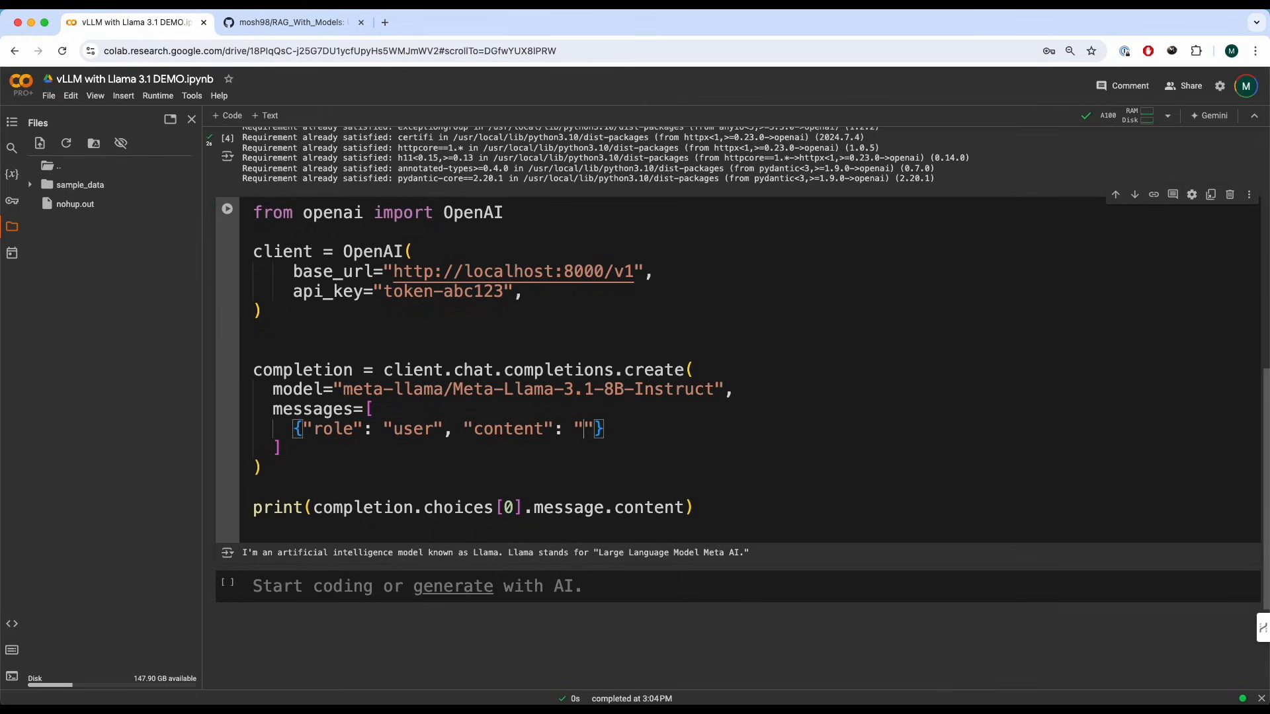
text(Who is the)
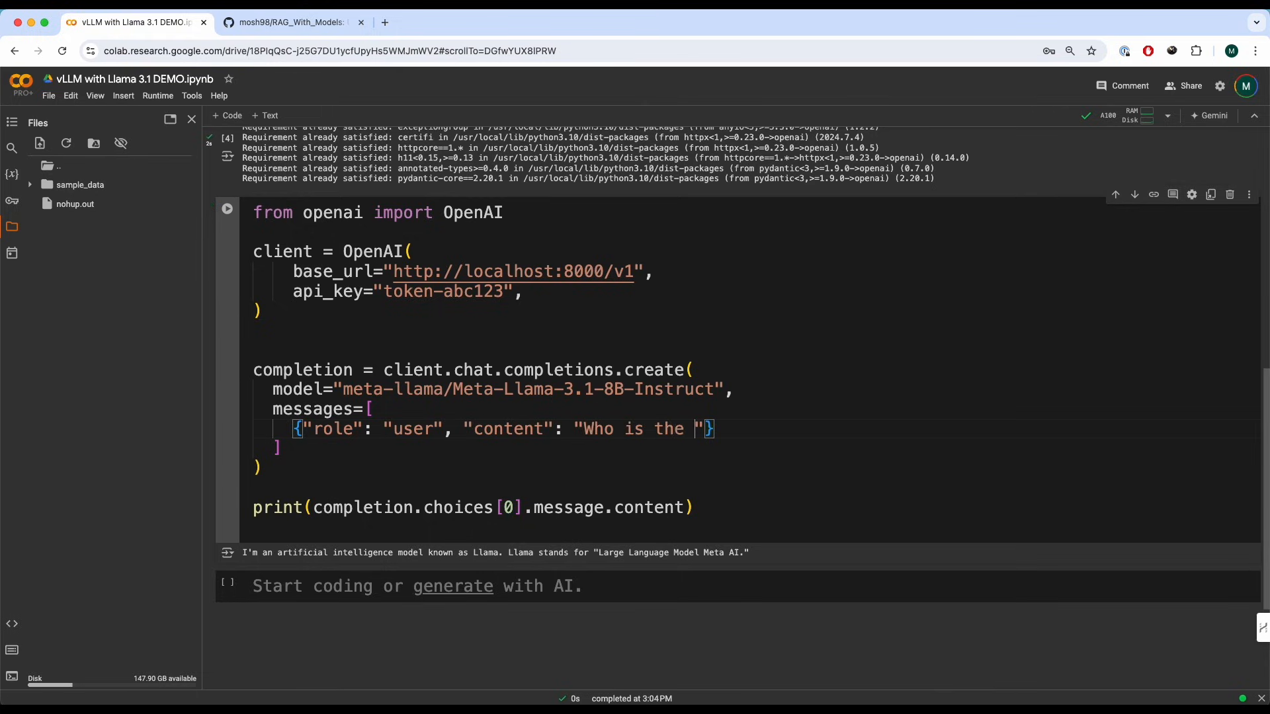
text(best basketball player of recent generation NBA)
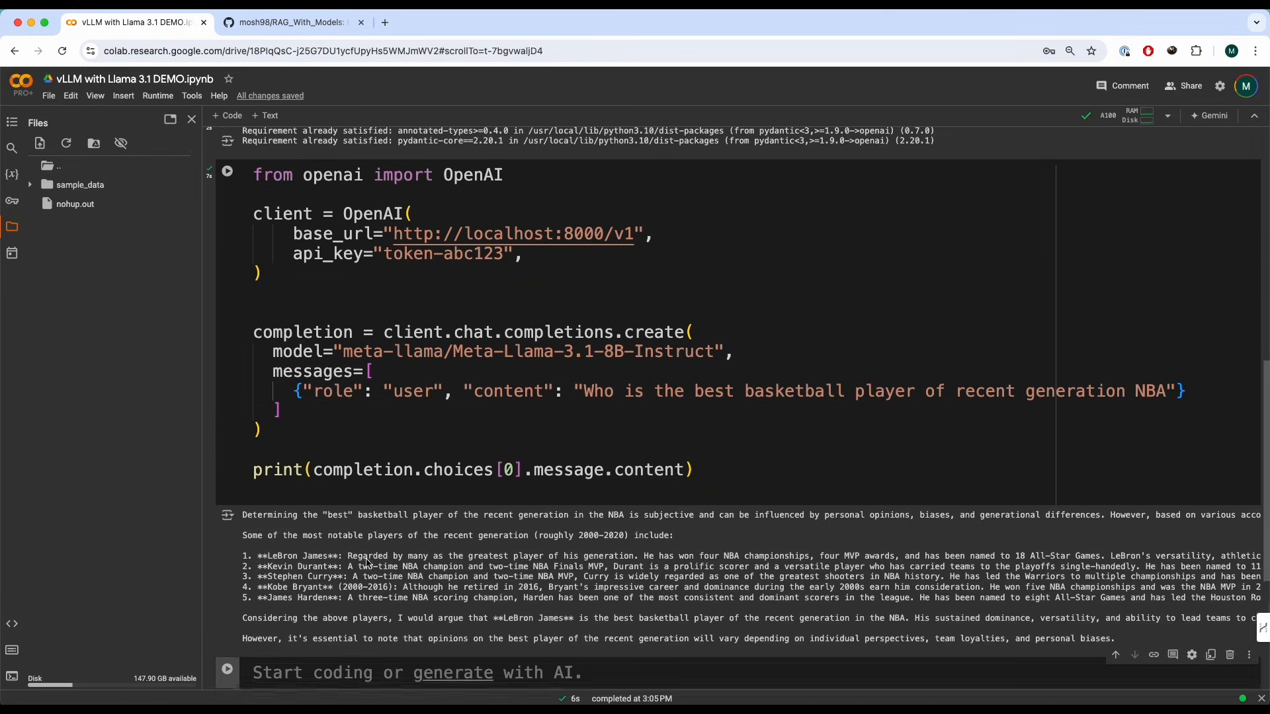
scroll(up, 3)
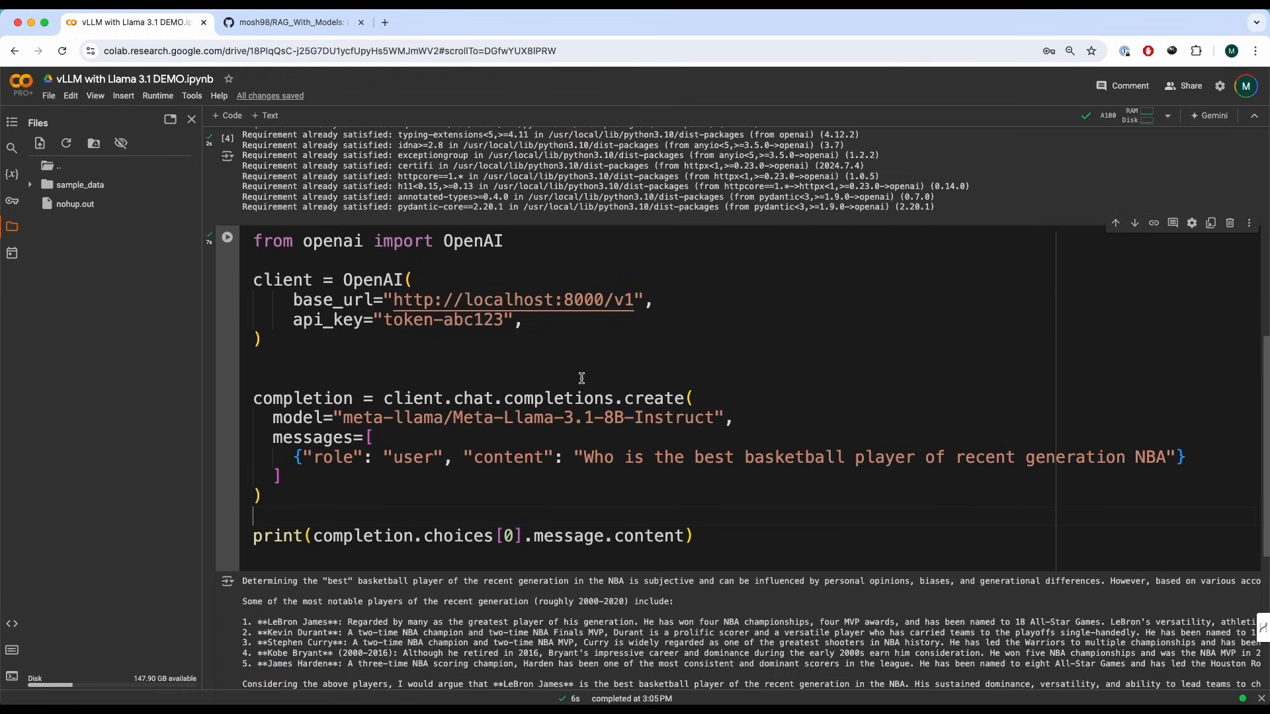
mouse_move(608, 422)
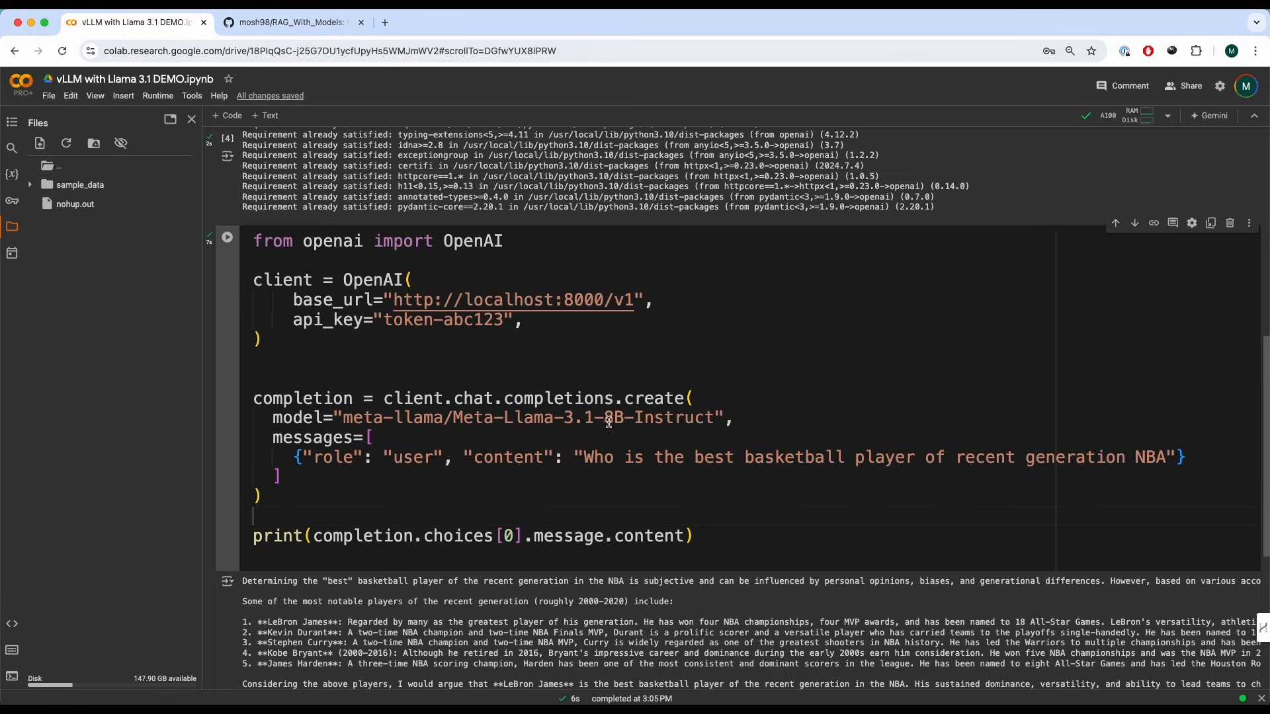